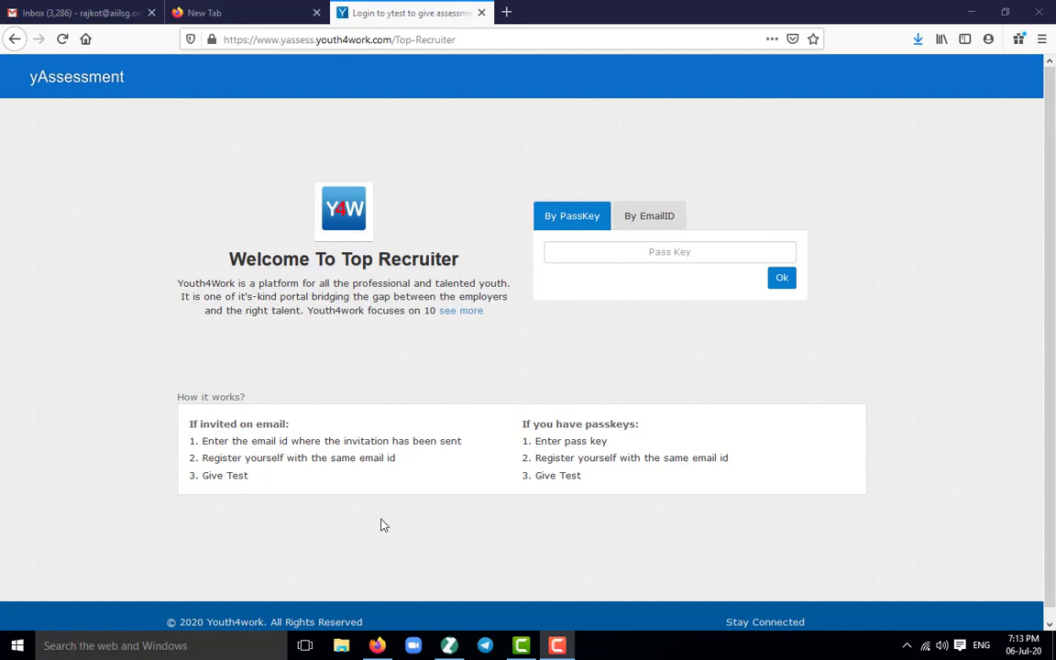
pyautogui.moveTo(493, 567)
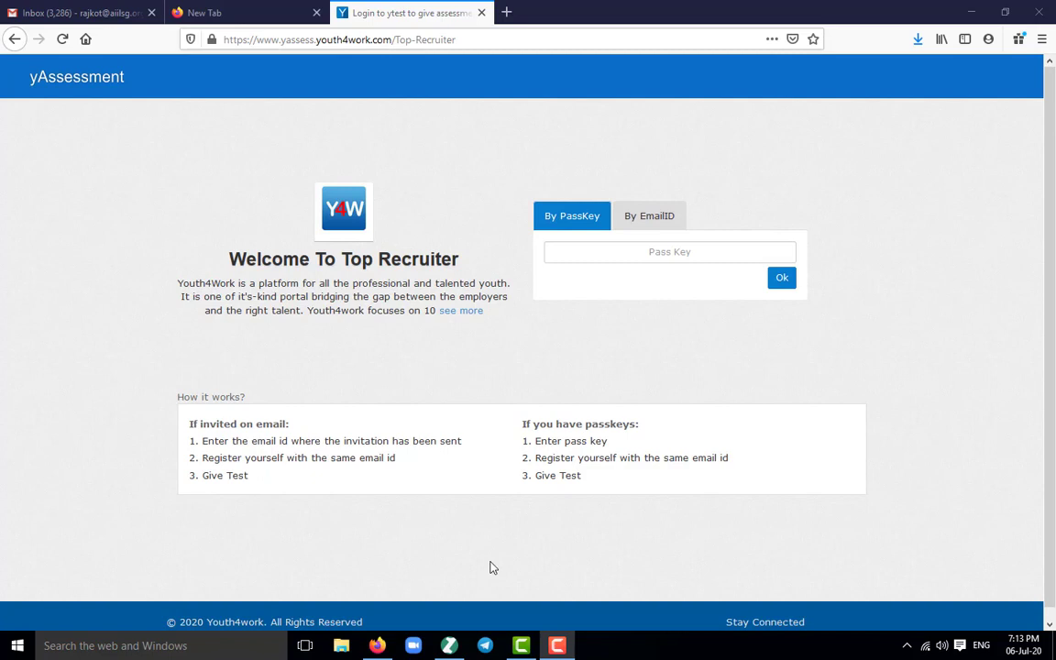
pyautogui.moveTo(339, 399)
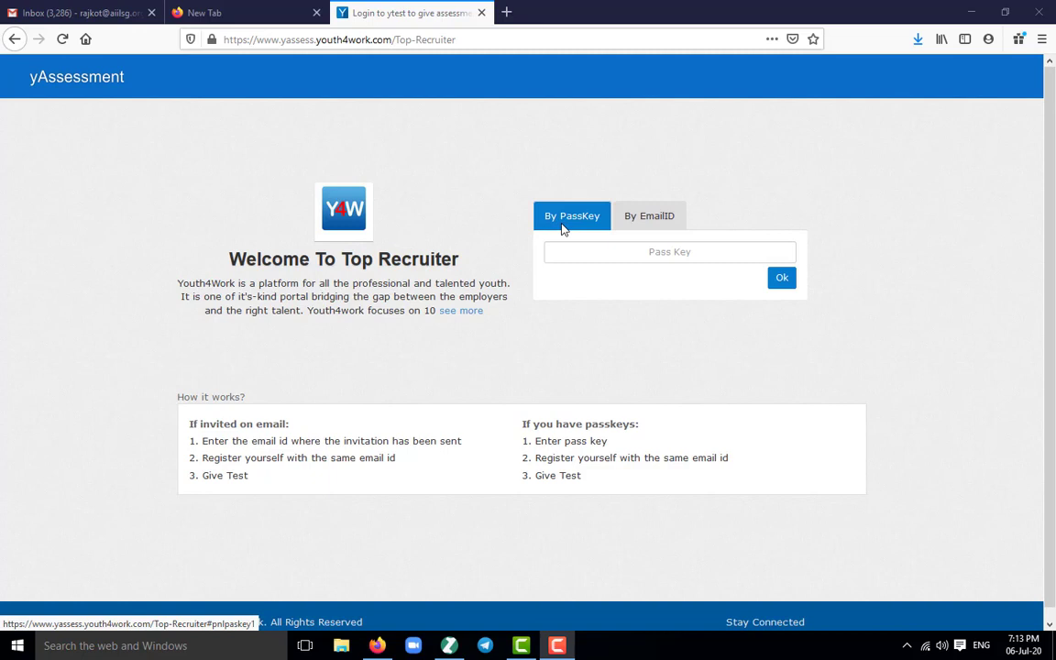
pyautogui.click(669, 251)
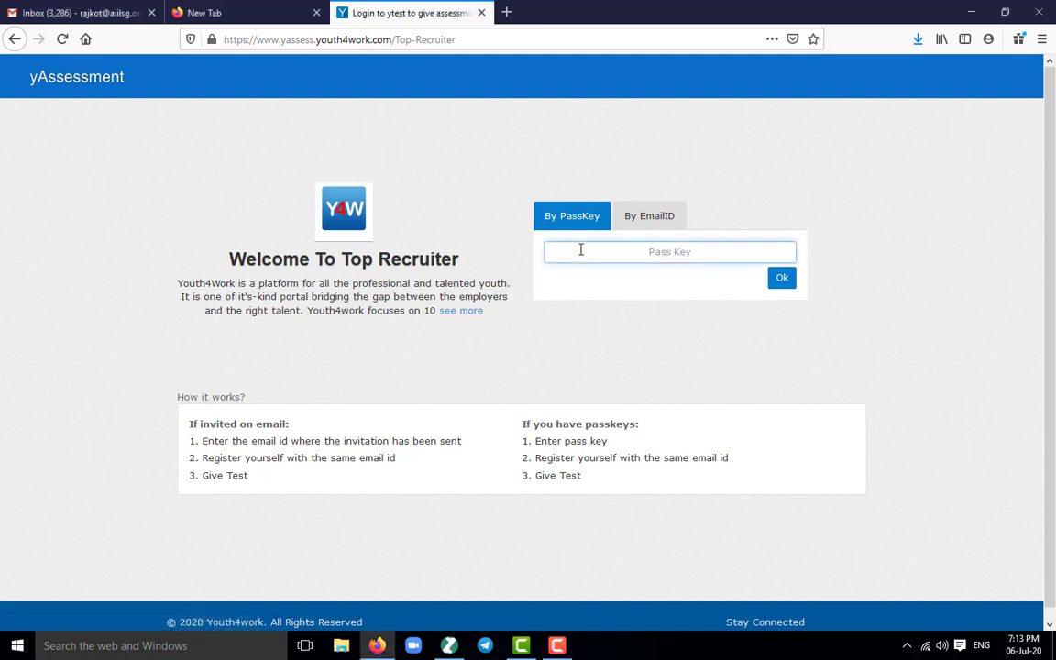
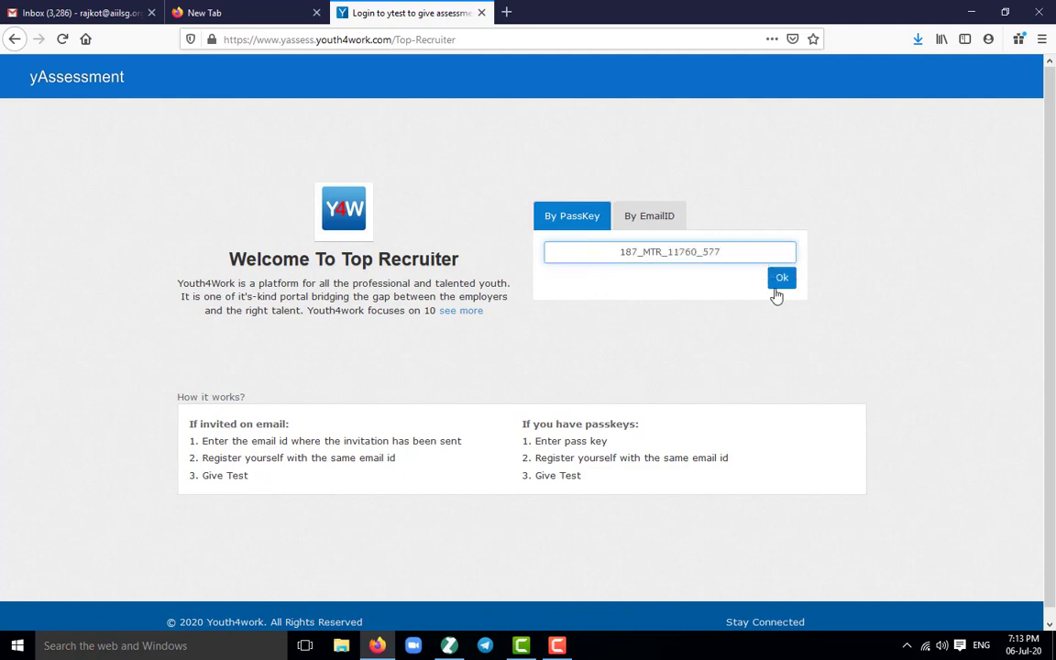
pyautogui.click(781, 277)
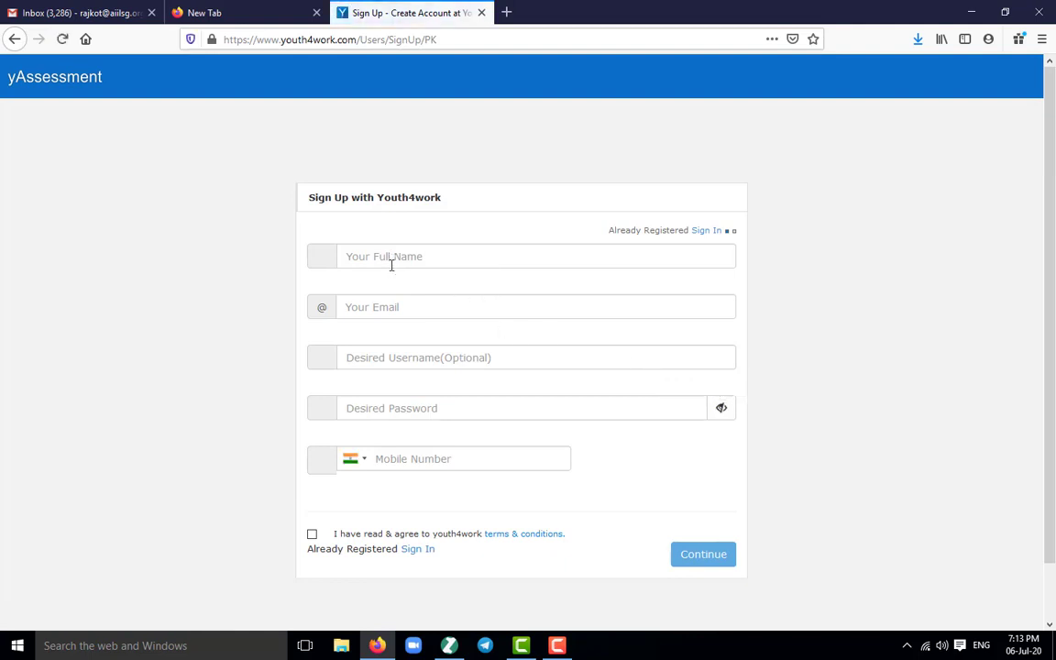
# - Fill in the full name by accepting the autofill suggestion
pyautogui.click(536, 255)
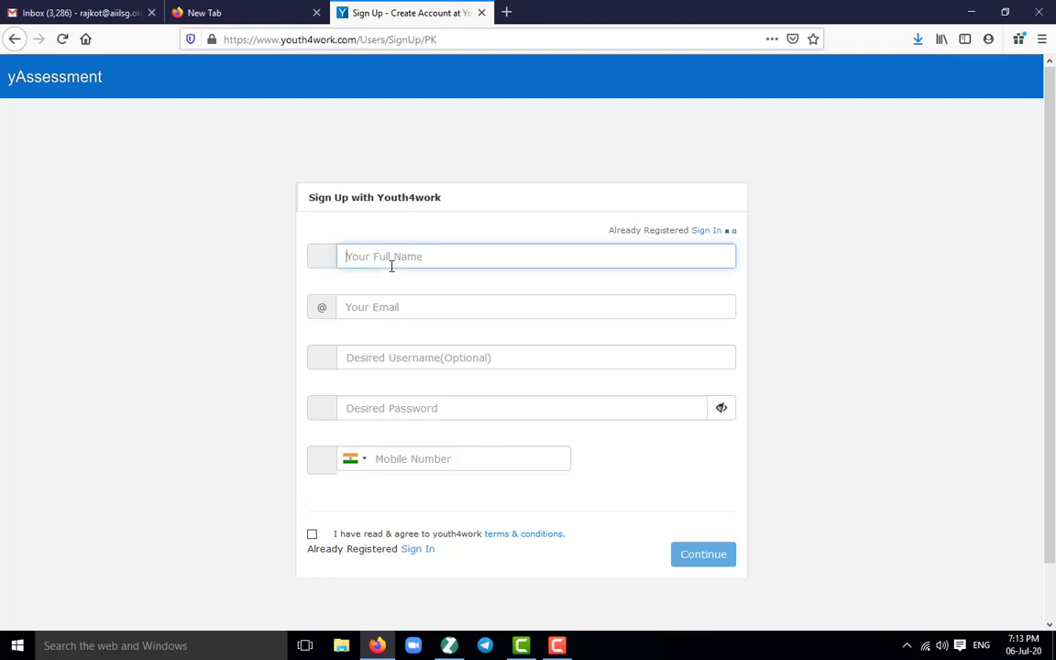
pyautogui.write('x')
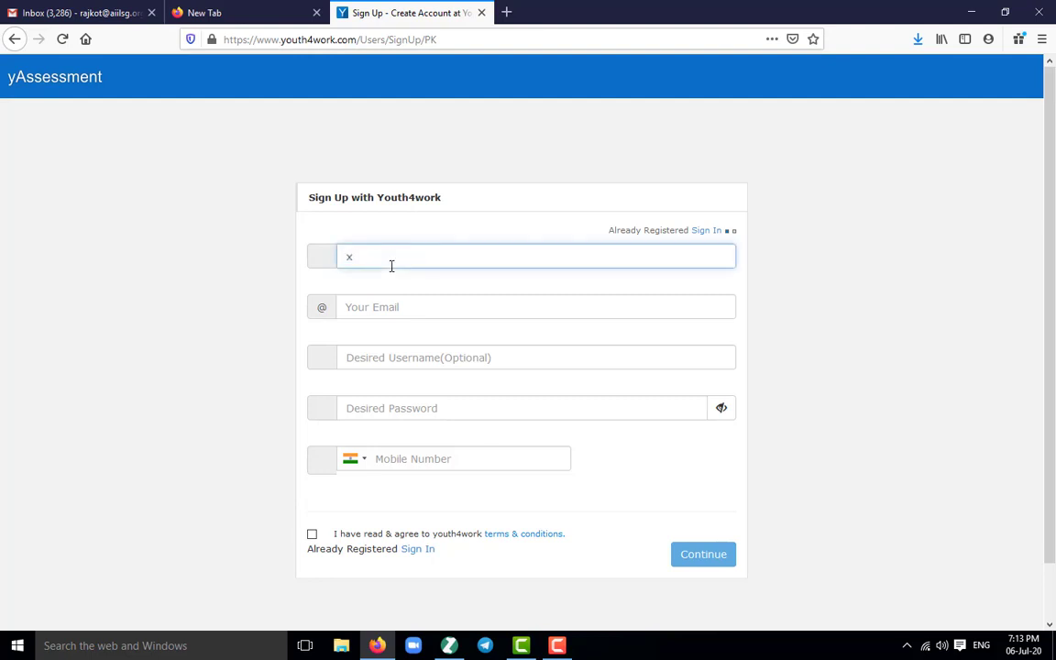
pyautogui.write('xyz')
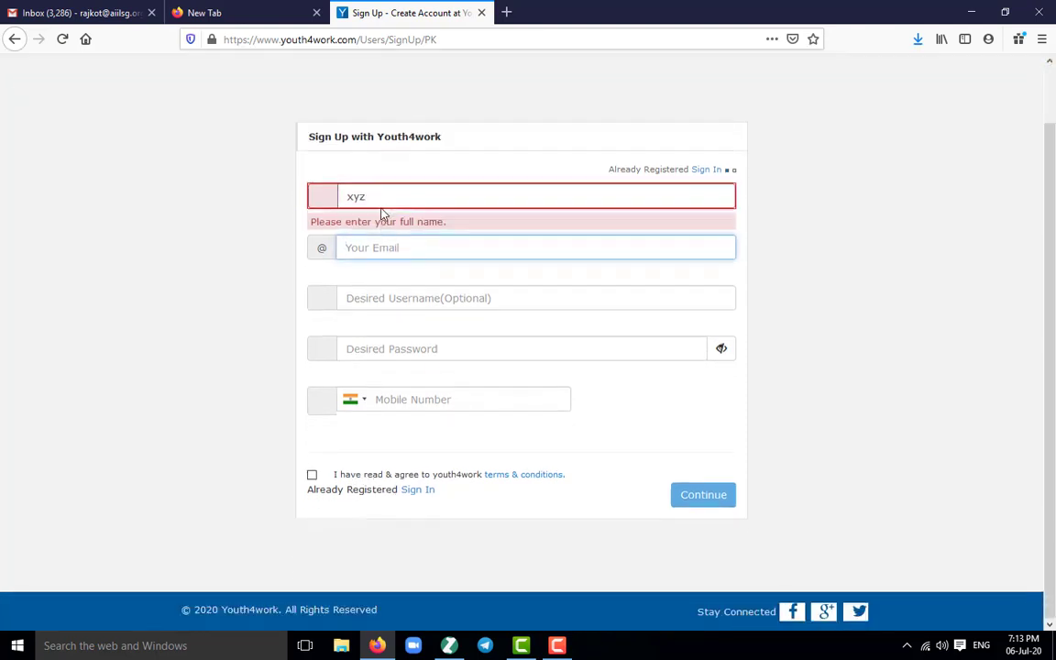
pyautogui.write('chandan k')
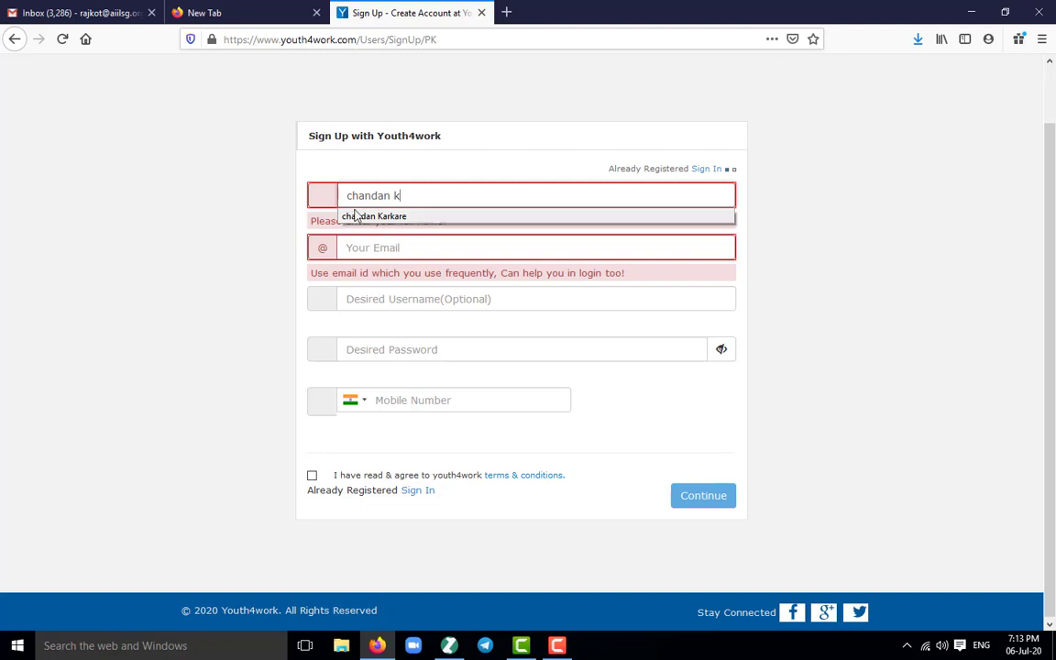
pyautogui.click(375, 216)
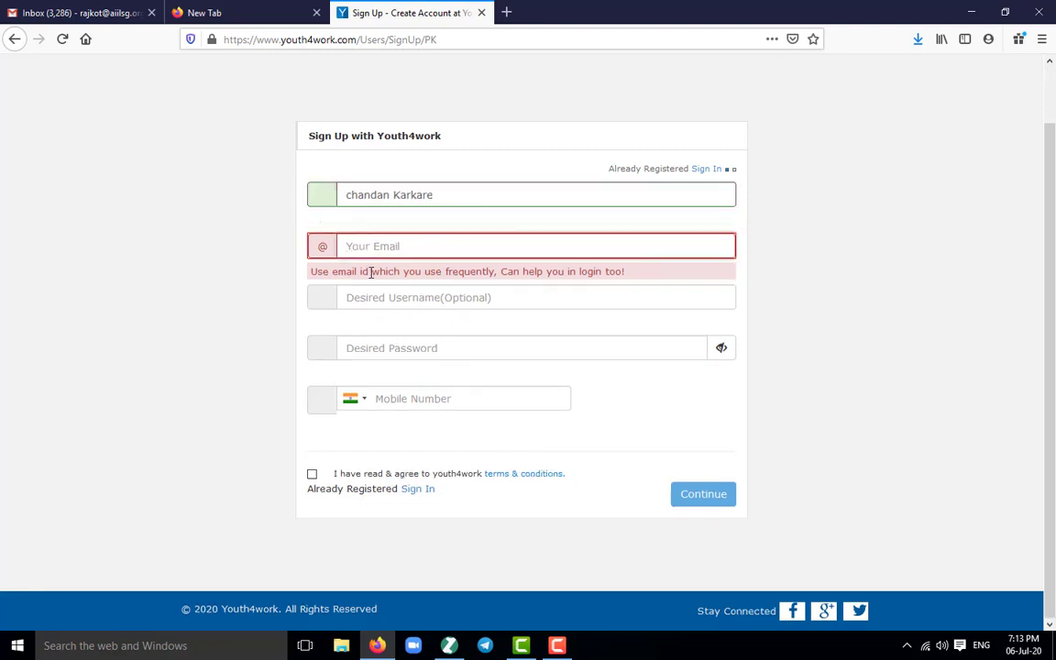
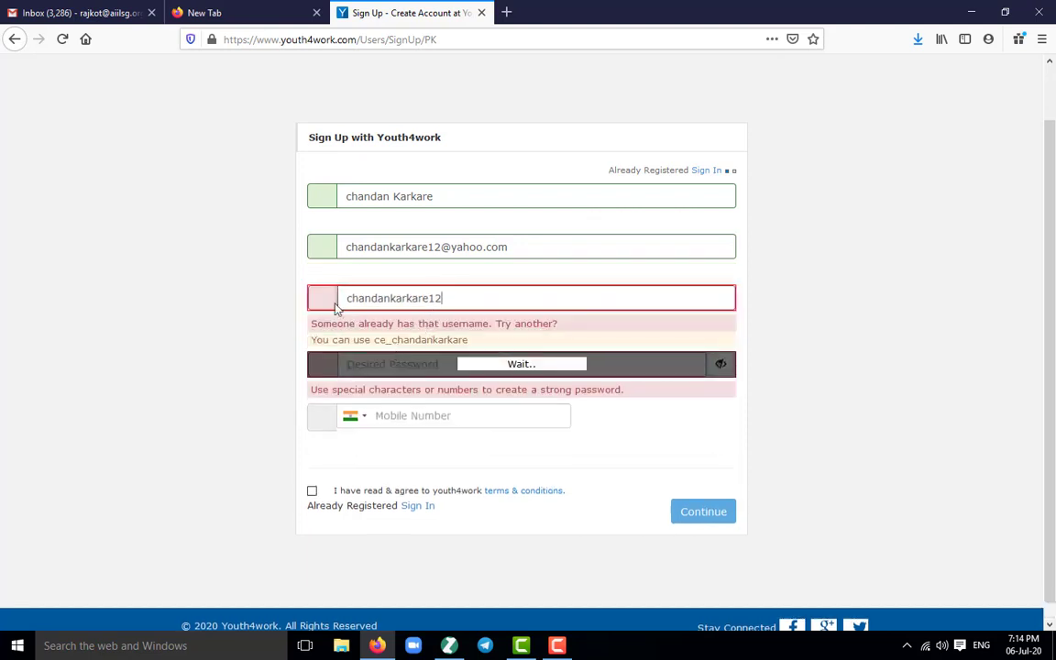
# - Enter a password, agree to the terms, and replace the rejected mobile number with 987898
pyautogui.click(513, 348)
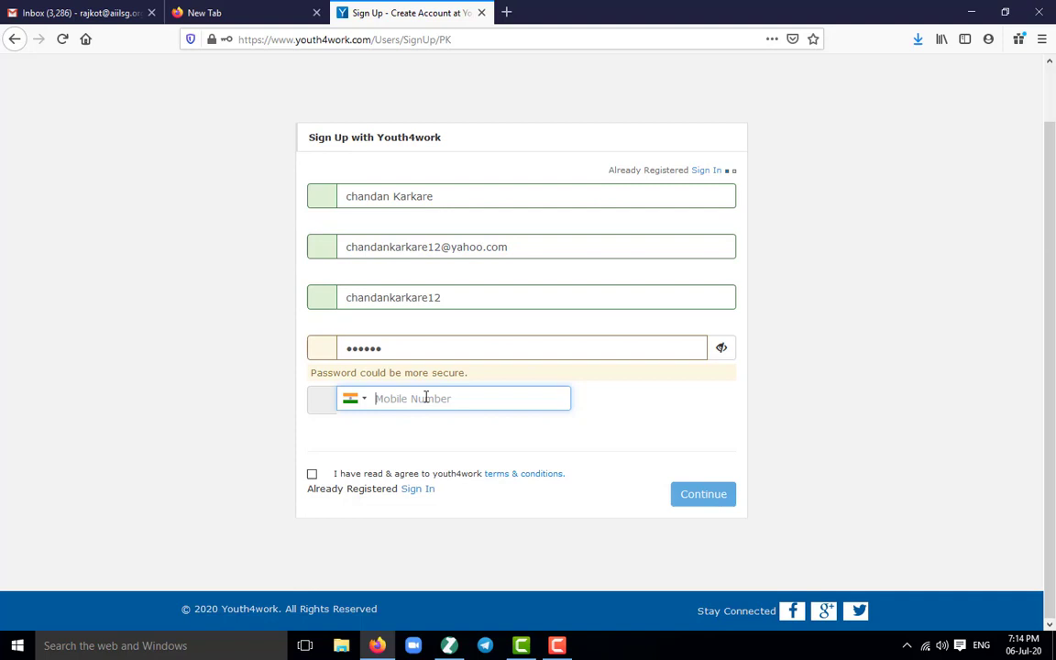
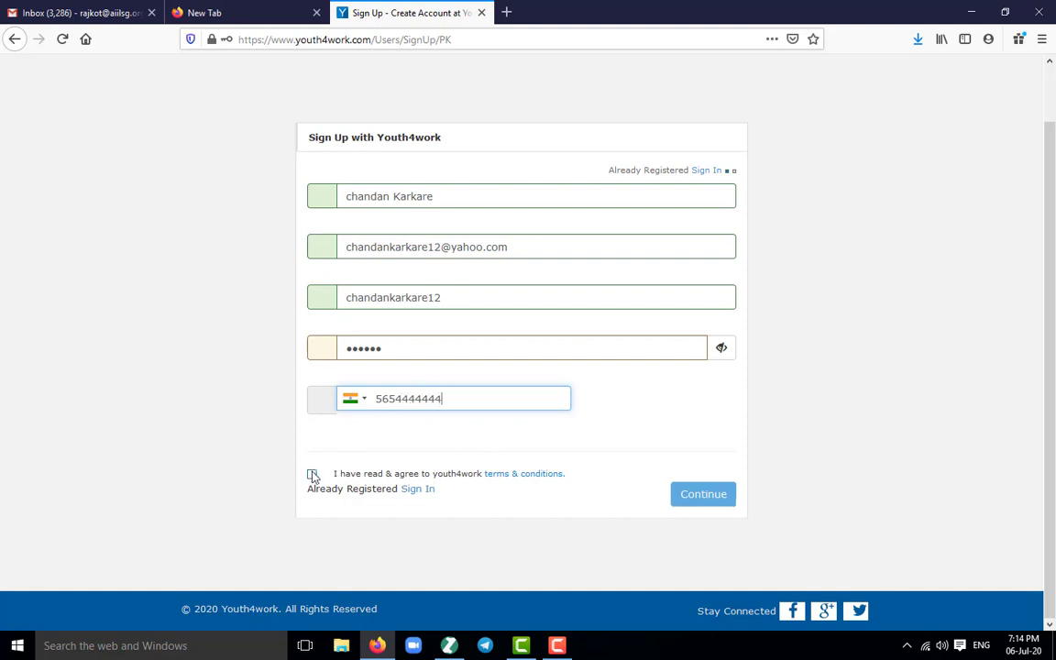
pyautogui.click(312, 475)
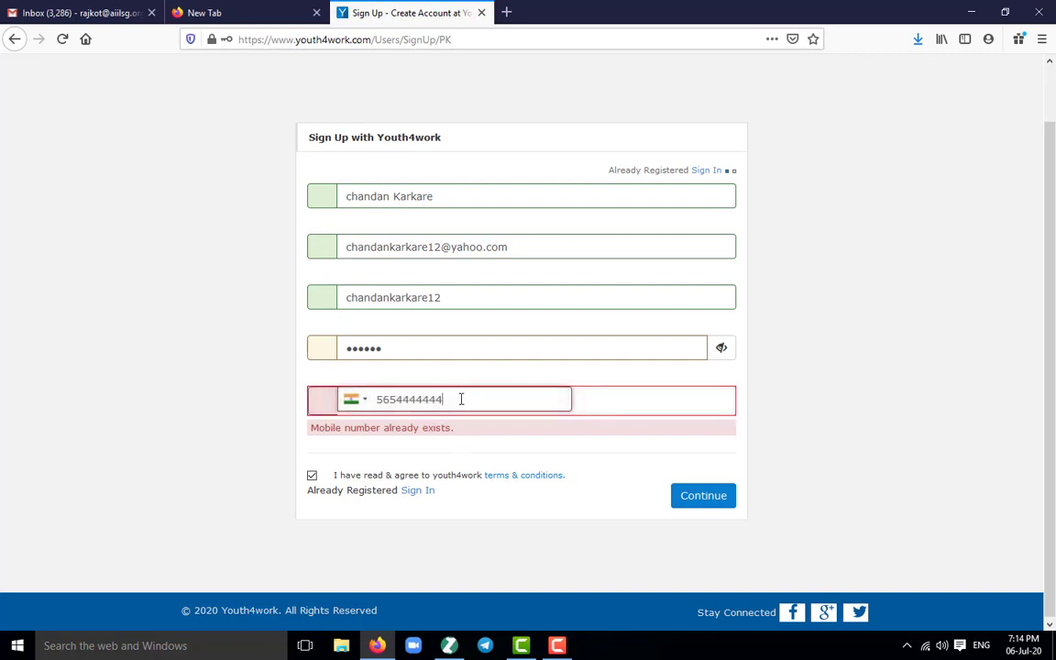
pyautogui.doubleClick(409, 399)
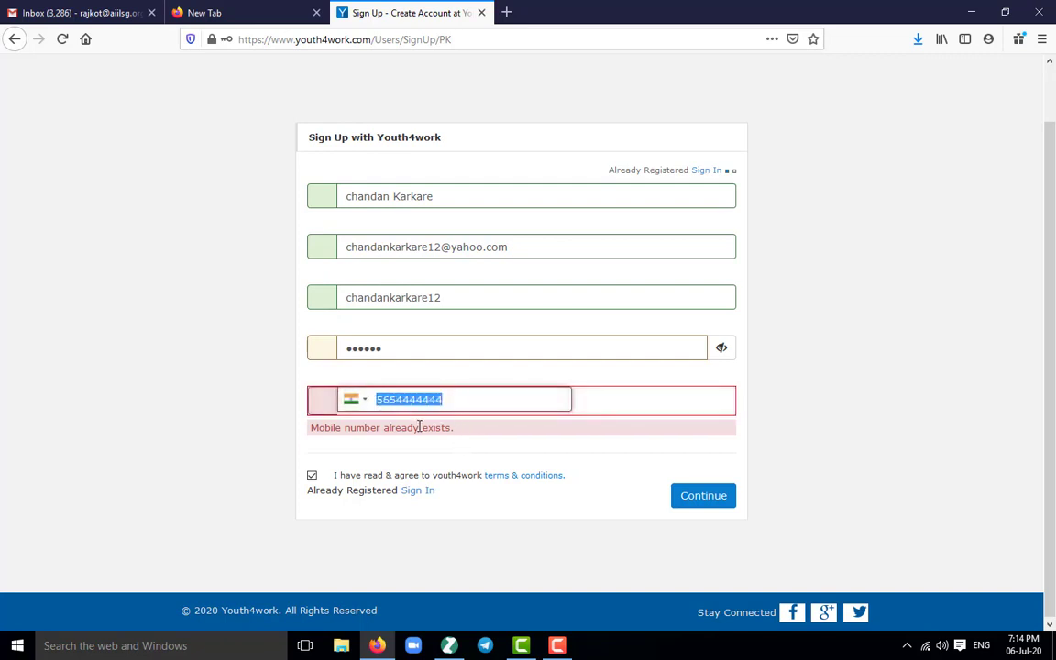
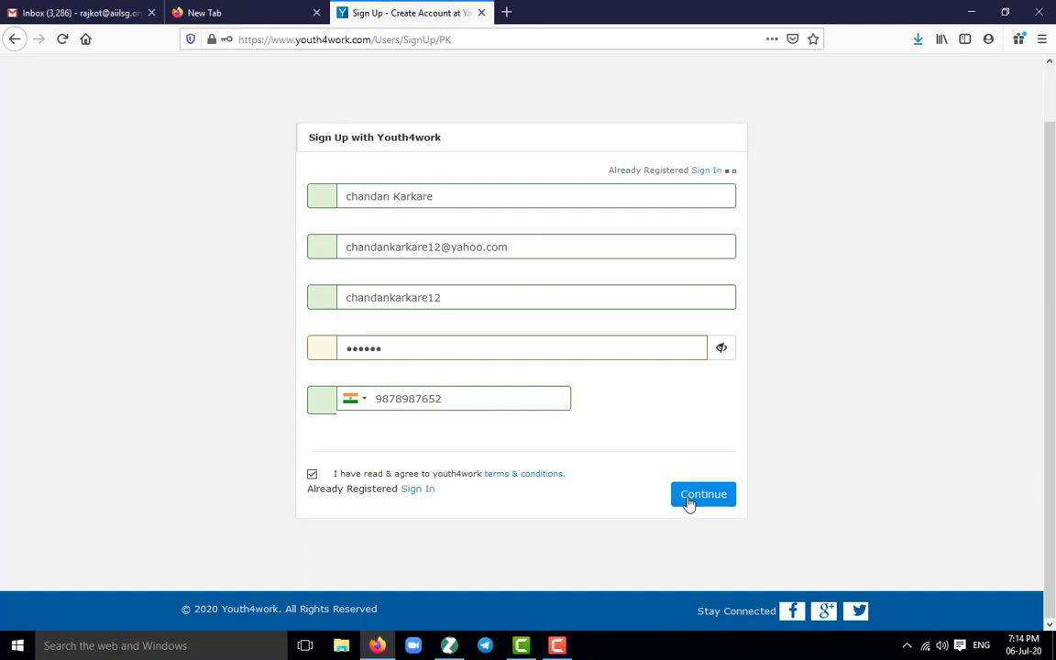
pyautogui.moveTo(305, 478)
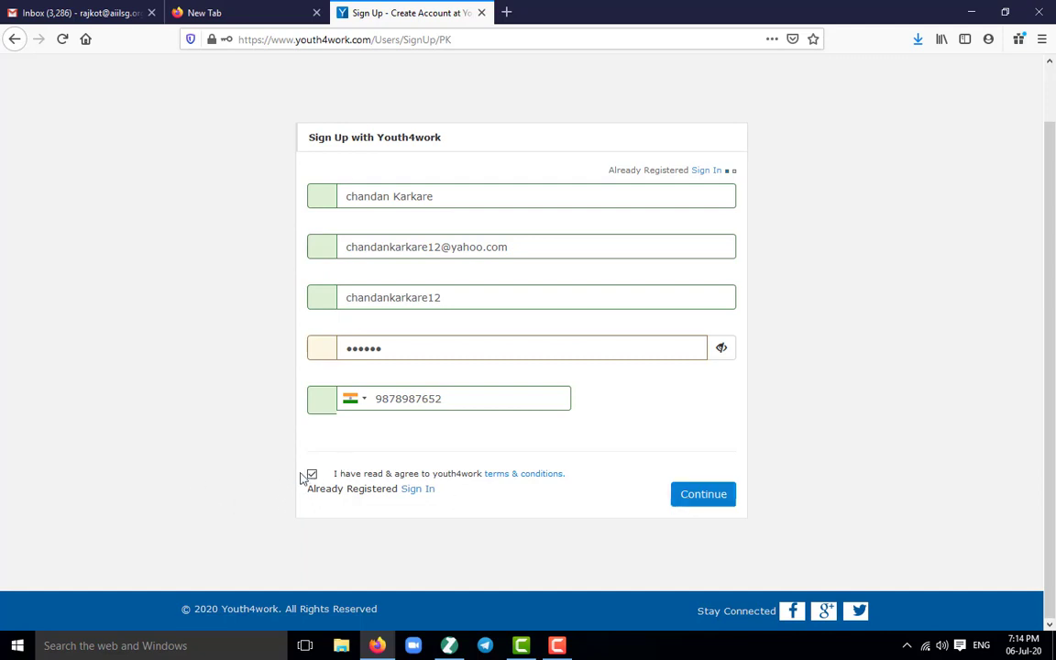
# - Submit the completed sign-up form to reach the AIILSG Demo Test practice page
pyautogui.click(312, 474)
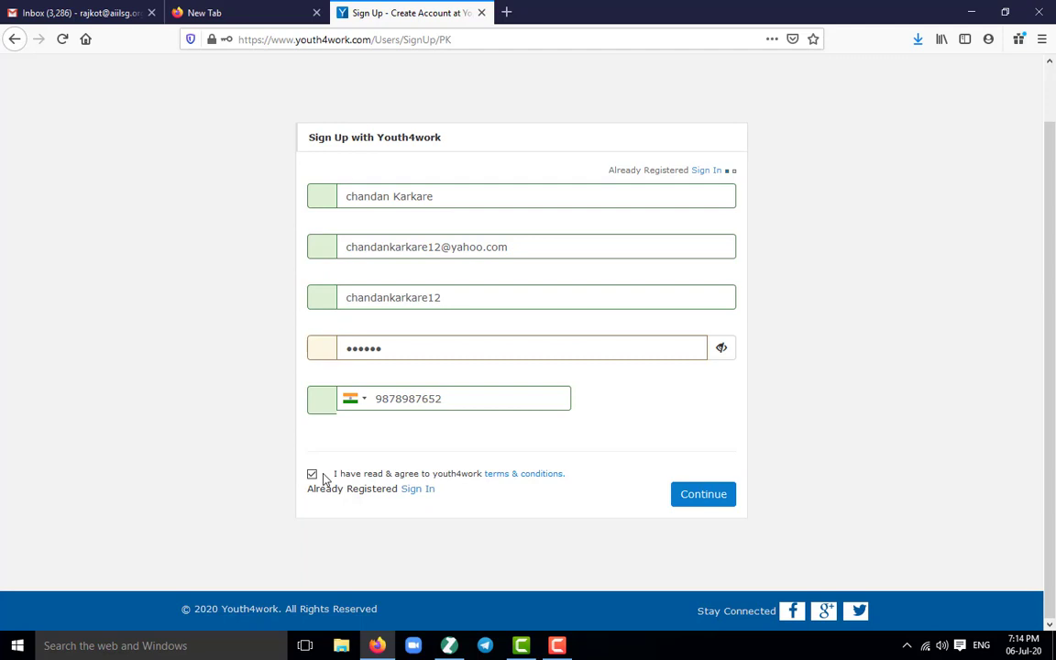
pyautogui.click(703, 493)
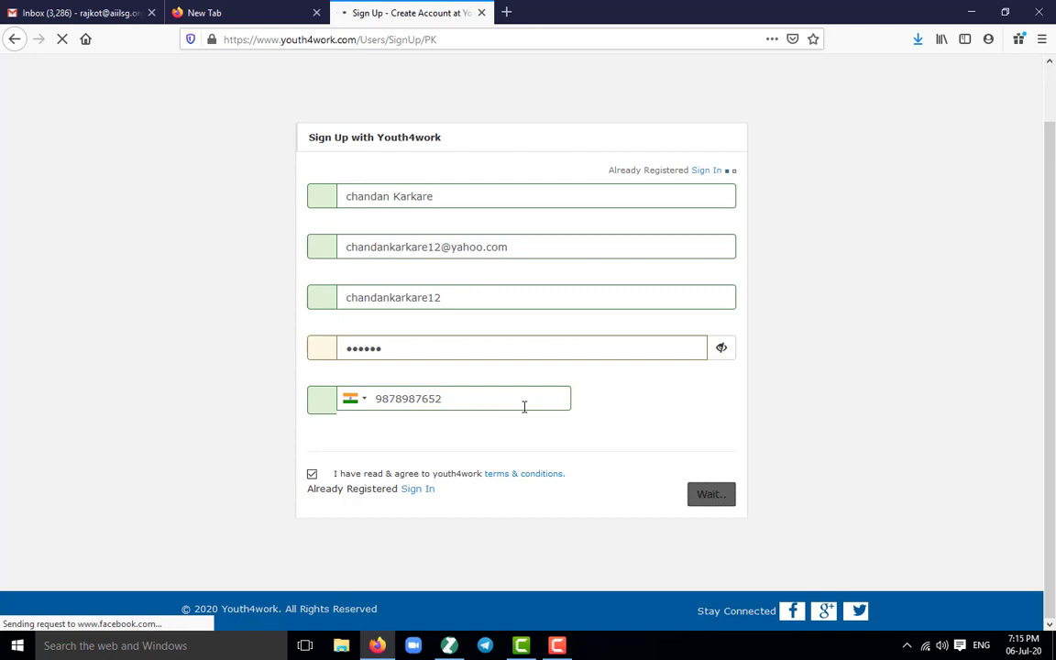
pyautogui.click(710, 494)
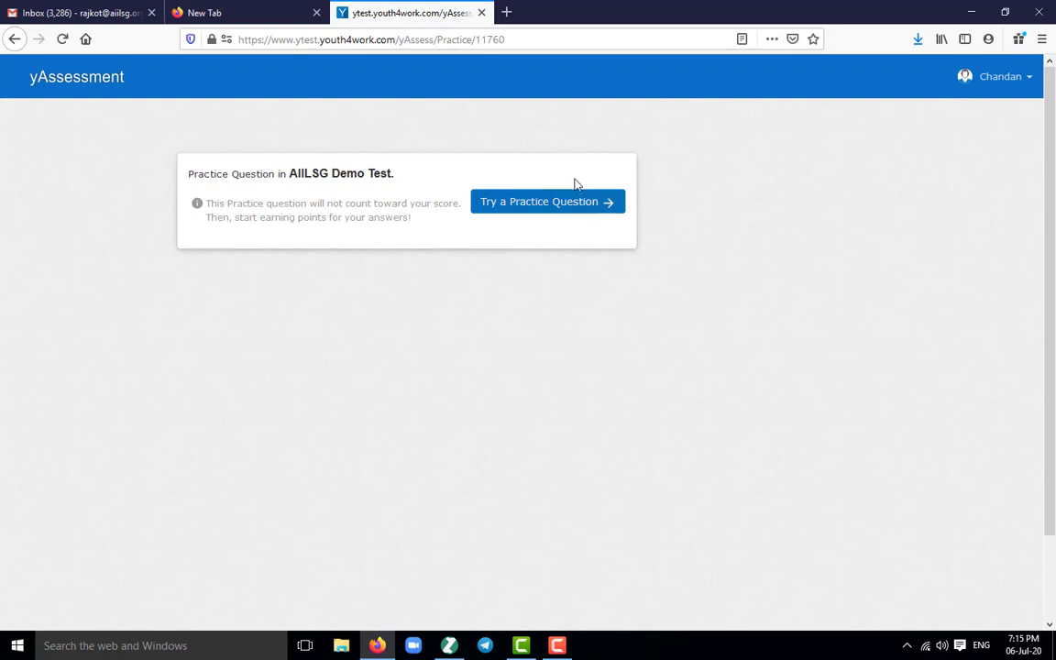
pyautogui.moveTo(510, 227)
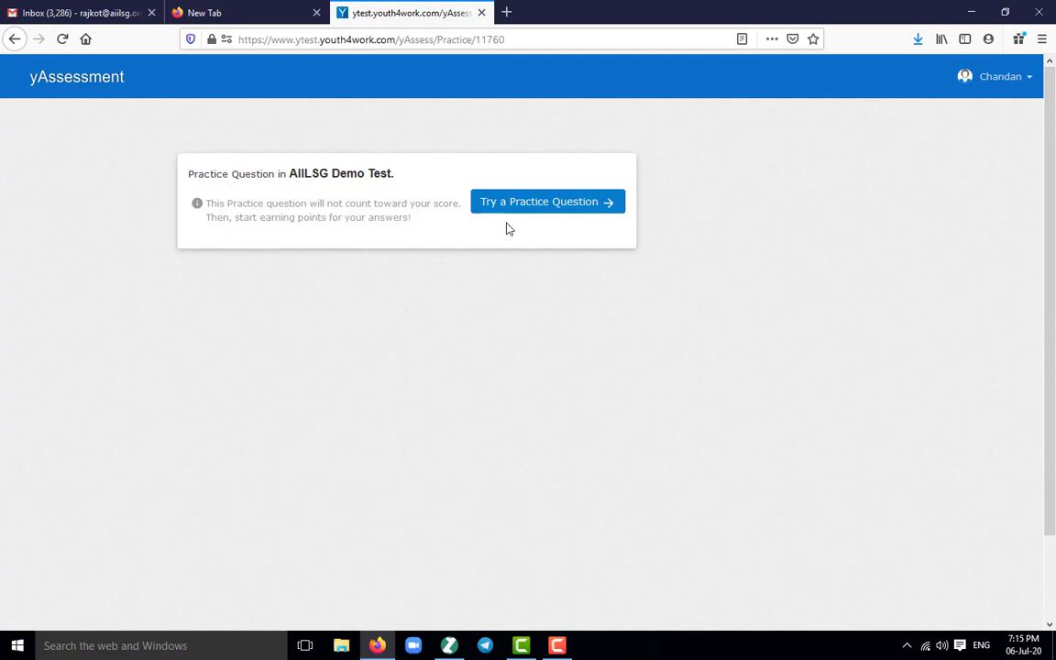
pyautogui.moveTo(547, 201)
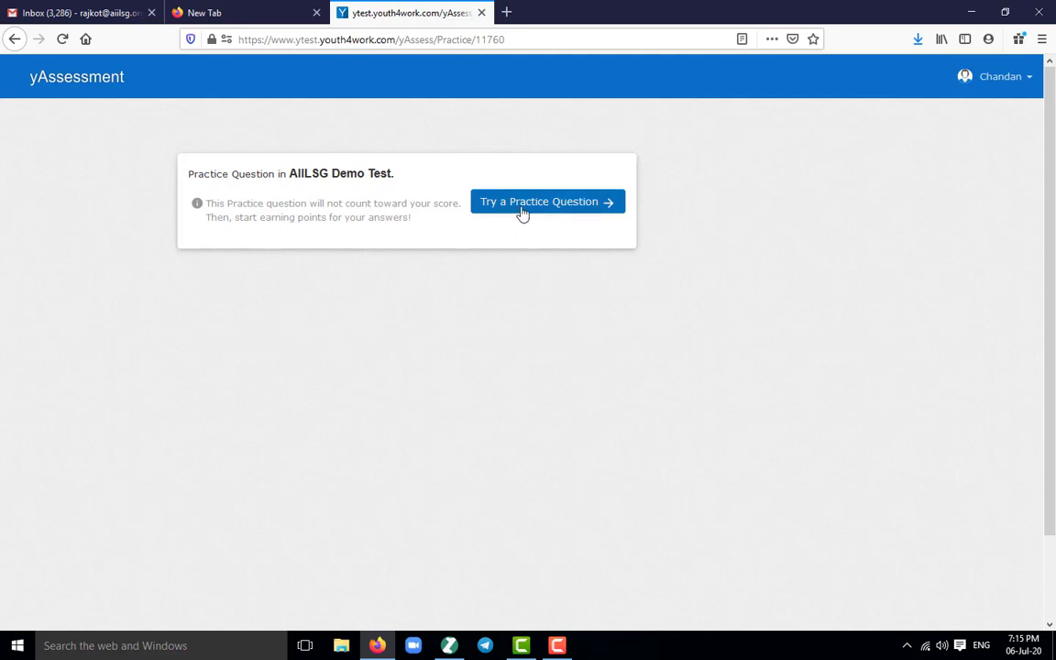
pyautogui.moveTo(542, 279)
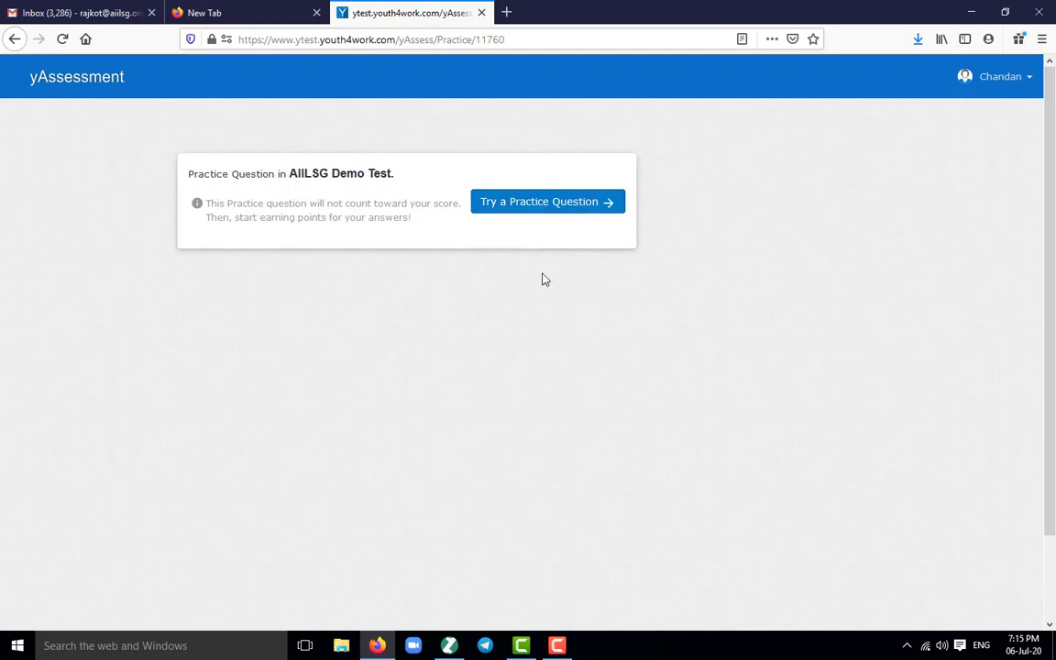
pyautogui.moveTo(524, 294)
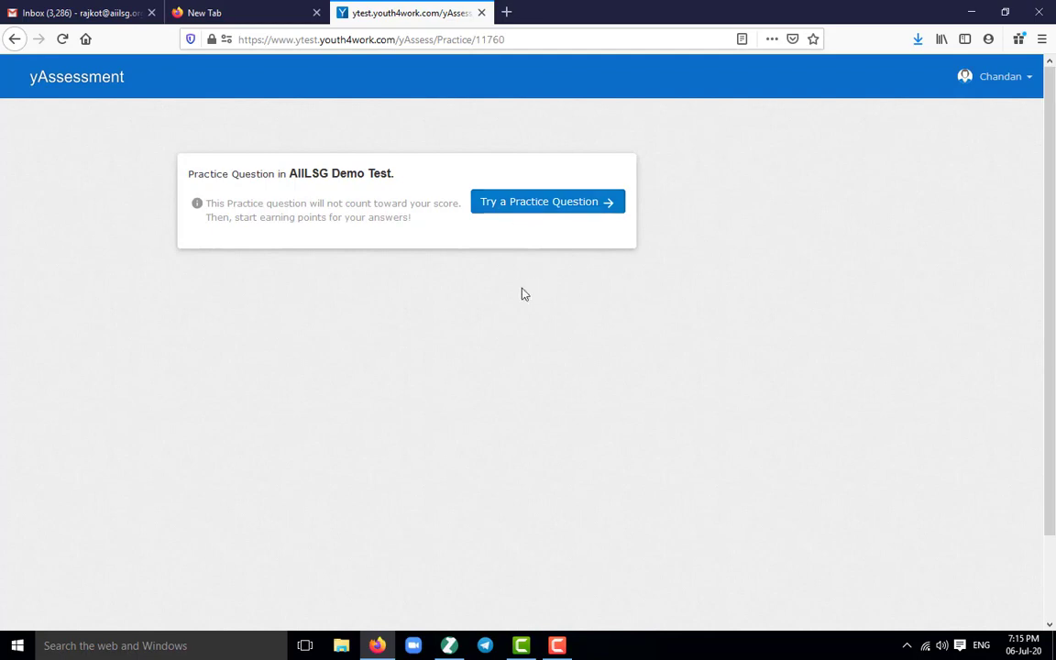
# - Start the AIILSG Demo Test practice question
pyautogui.click(547, 201)
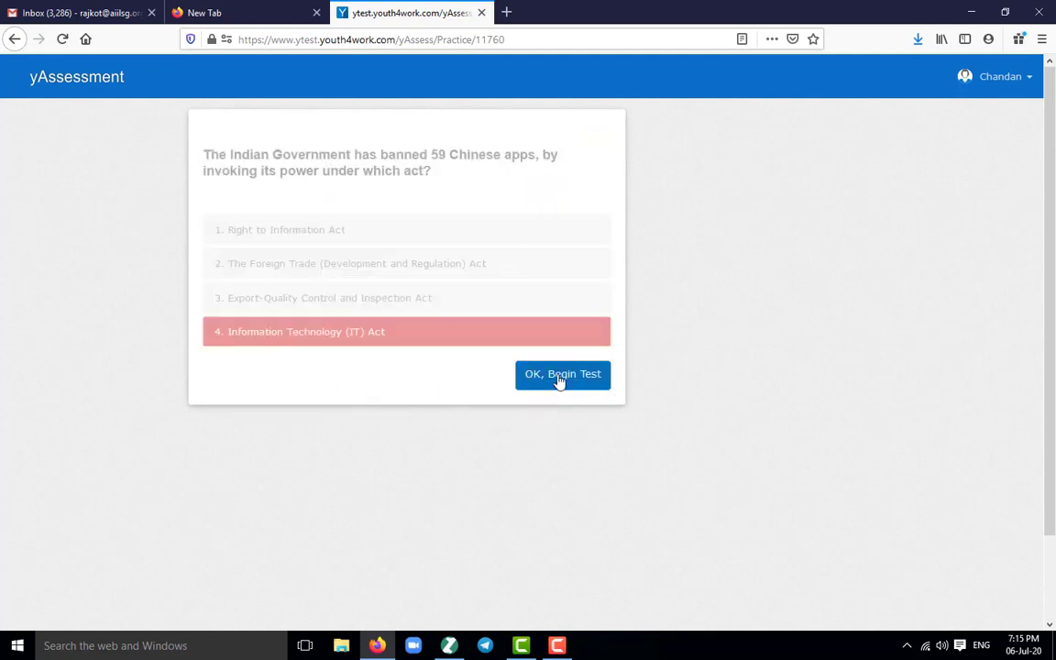
pyautogui.moveTo(557, 385)
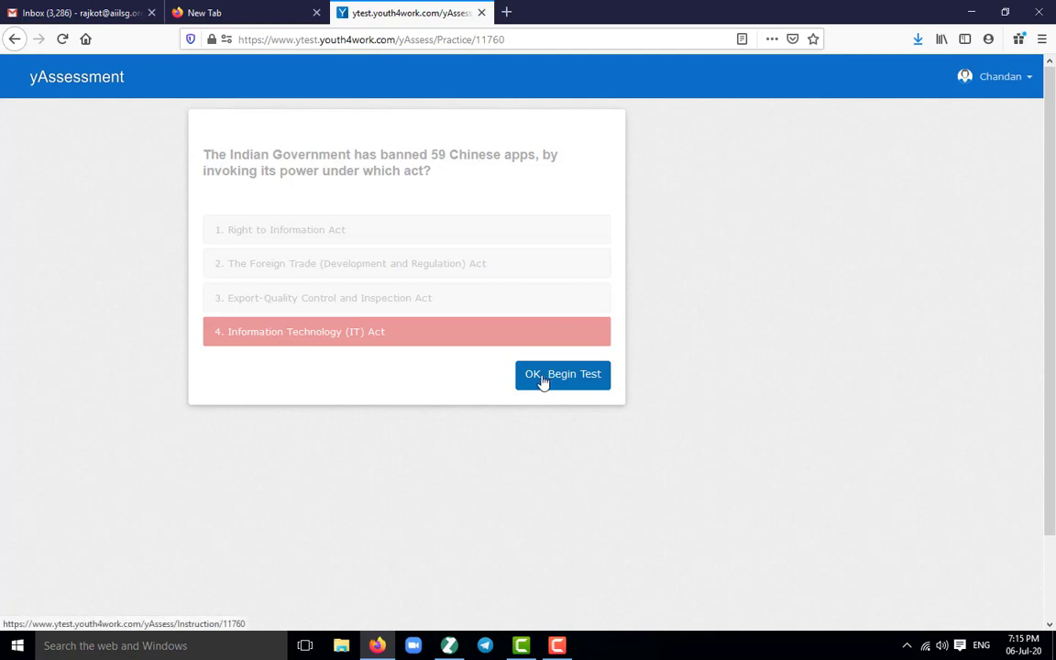
pyautogui.moveTo(569, 385)
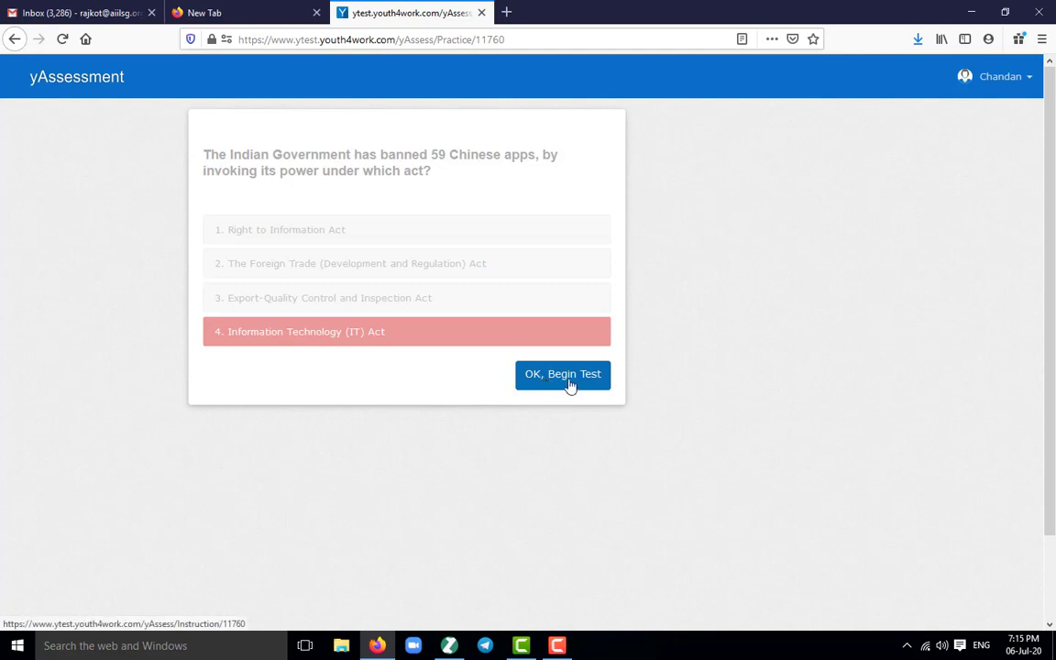
pyautogui.moveTo(579, 389)
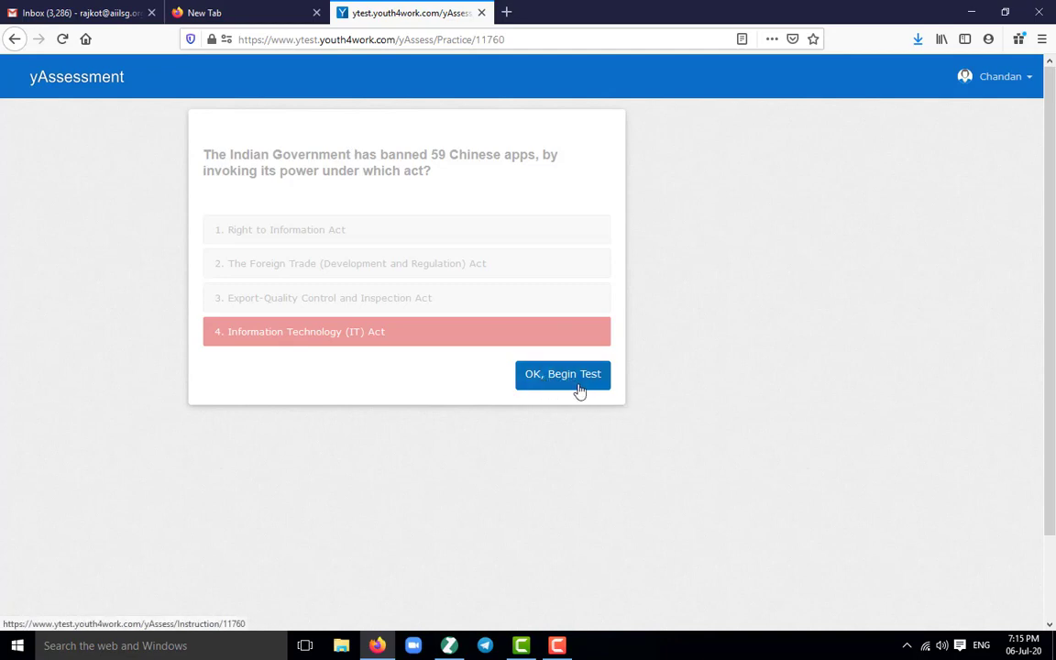
# - Finish the practice question and accept the test instructions with 'OK, Begin Test'
pyautogui.click(562, 373)
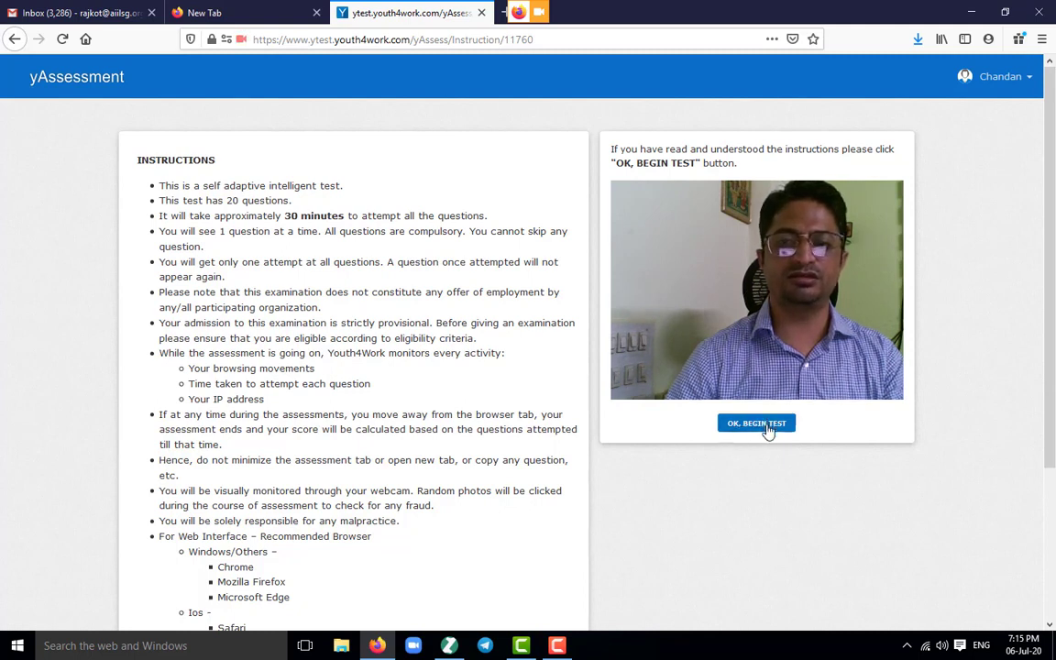
pyautogui.click(756, 423)
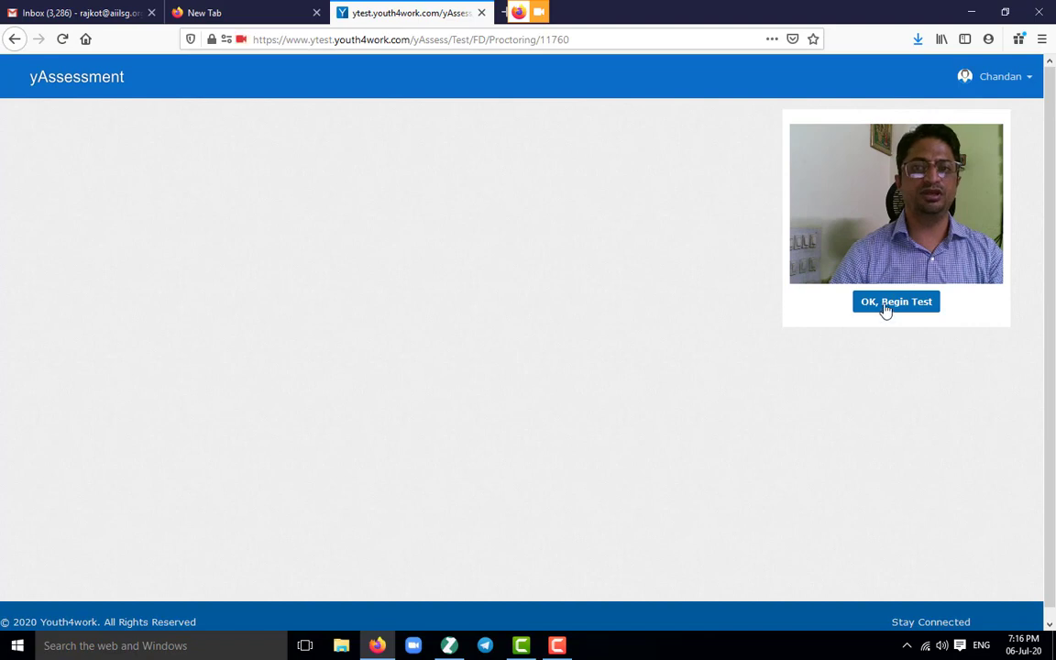
# - Begin the test, answer Q1 with Indian Air Force, skip Q2, and flag Q3
pyautogui.click(895, 301)
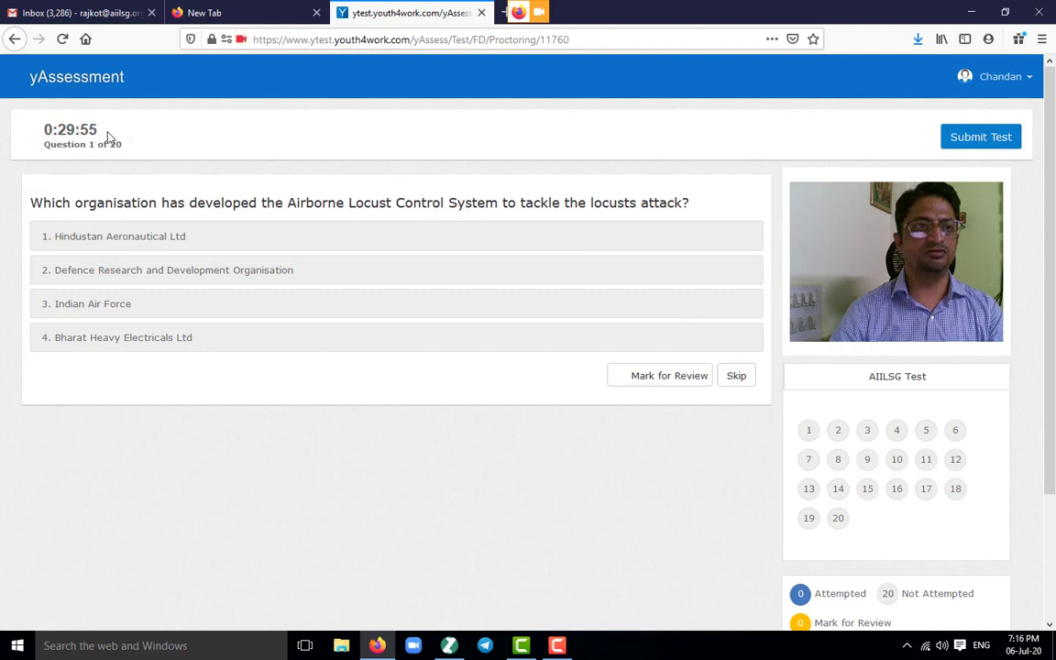
pyautogui.moveTo(129, 166)
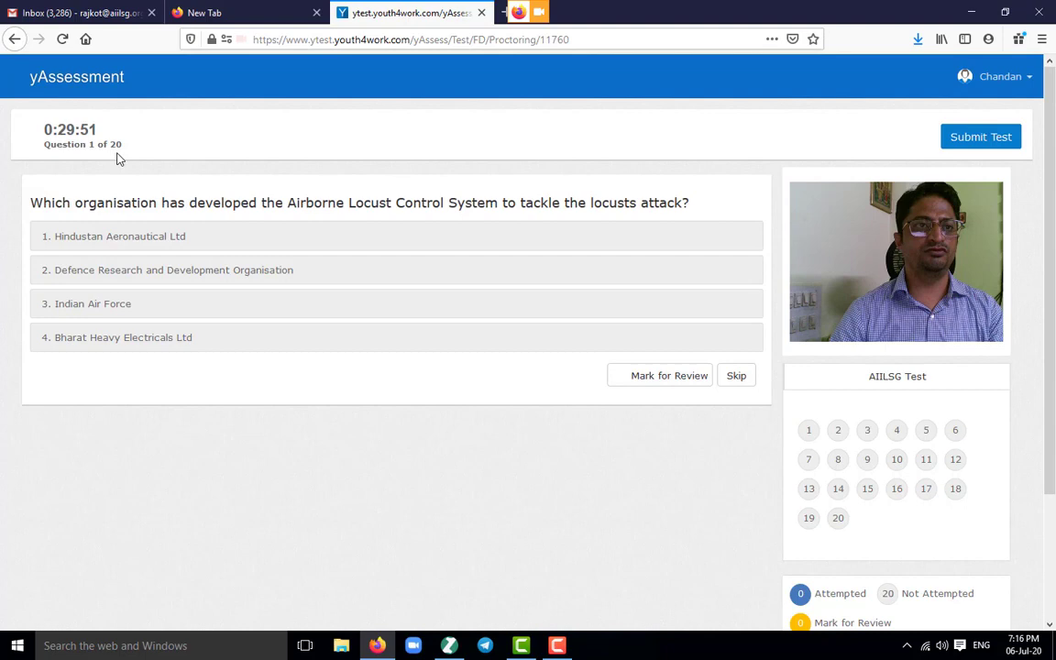
pyautogui.moveTo(125, 179)
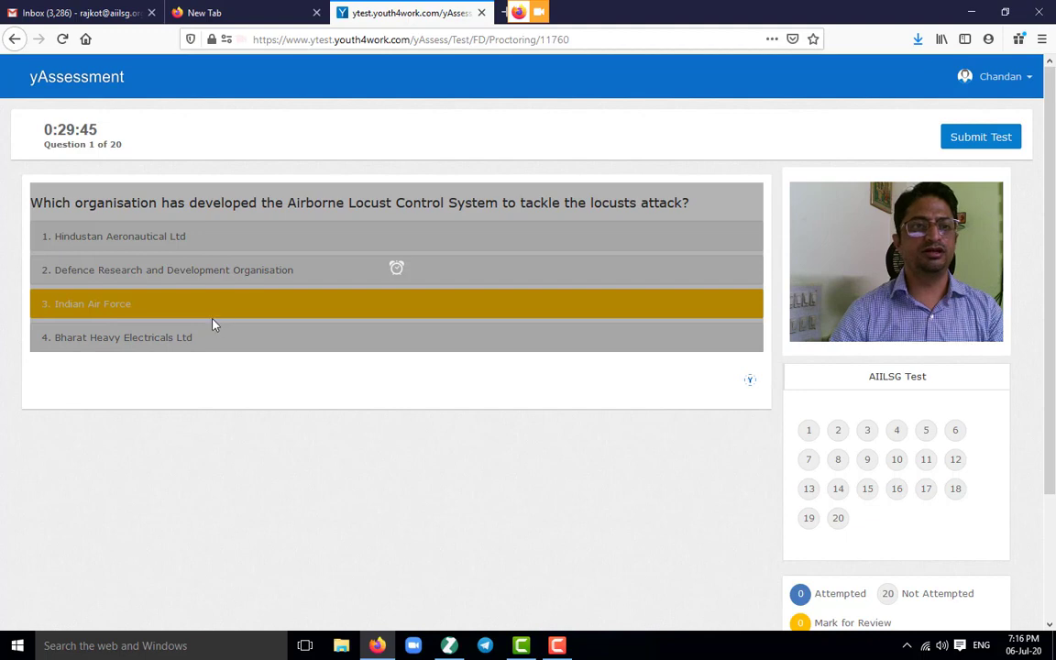
pyautogui.click(808, 430)
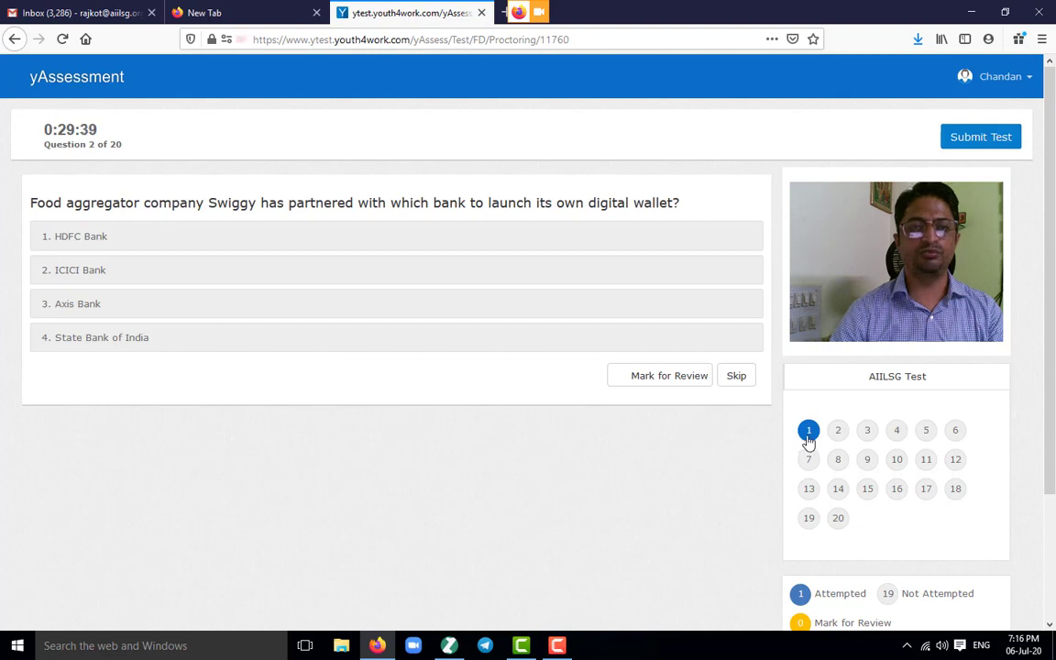
pyautogui.moveTo(773, 390)
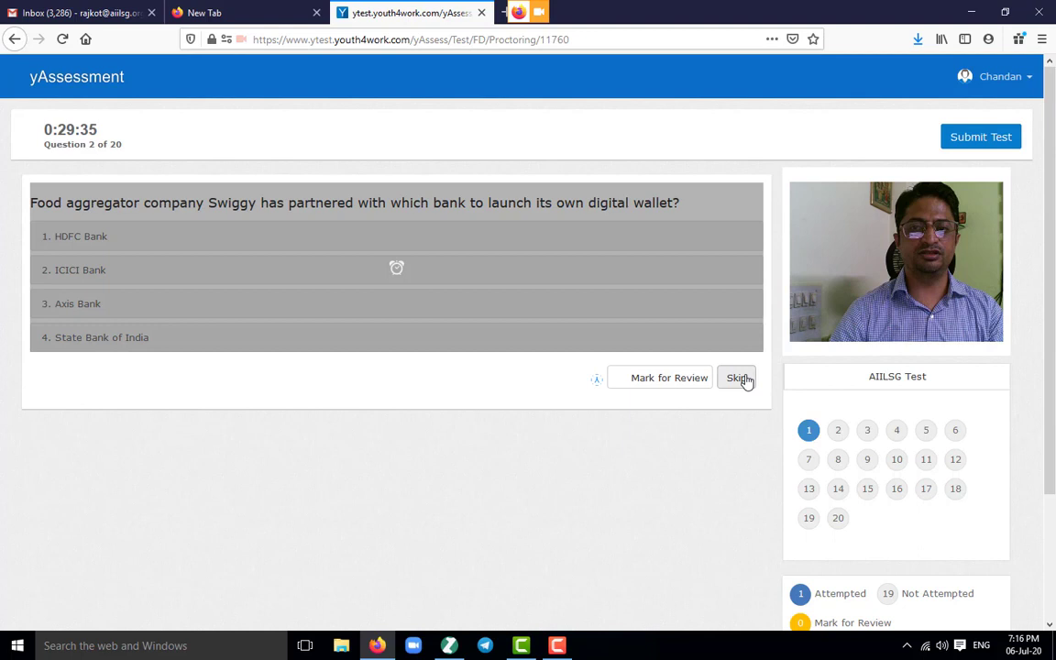
pyautogui.click(736, 377)
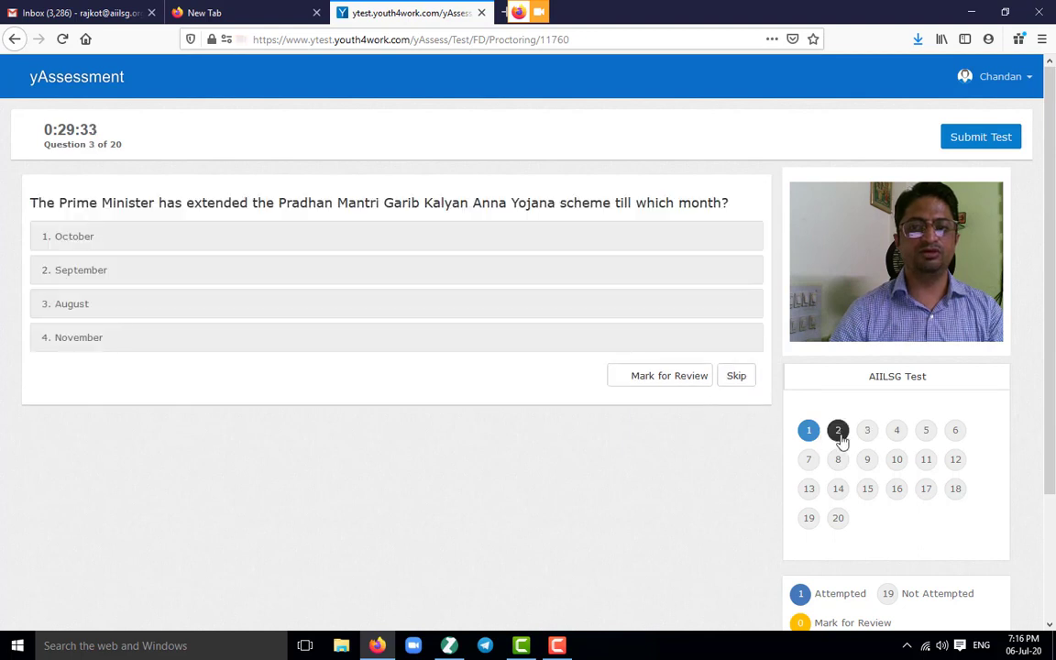
pyautogui.moveTo(837, 449)
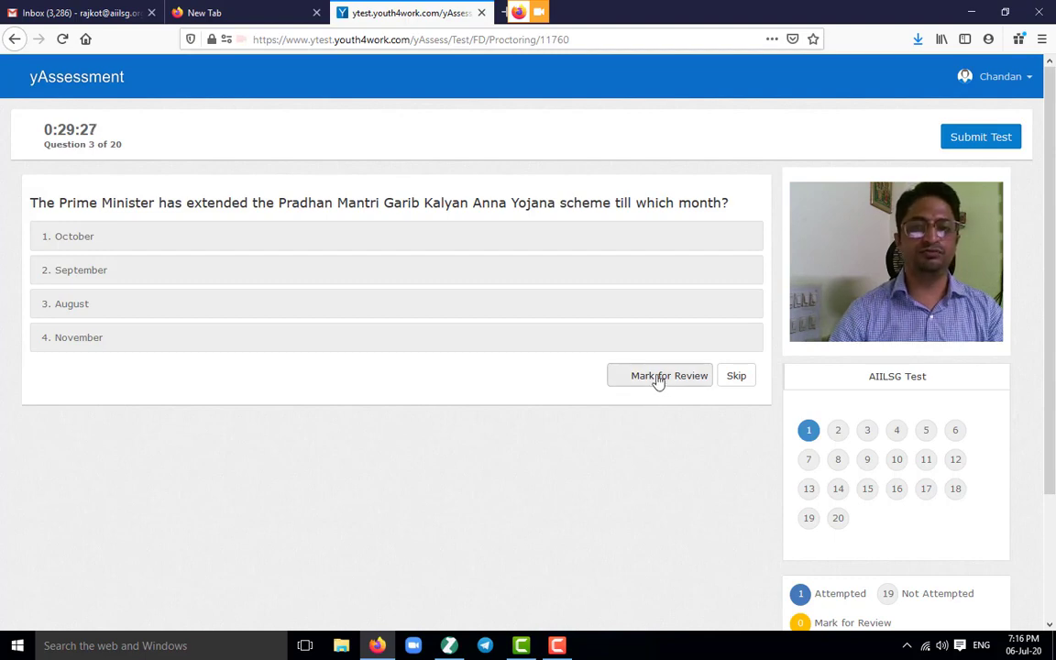
pyautogui.click(668, 375)
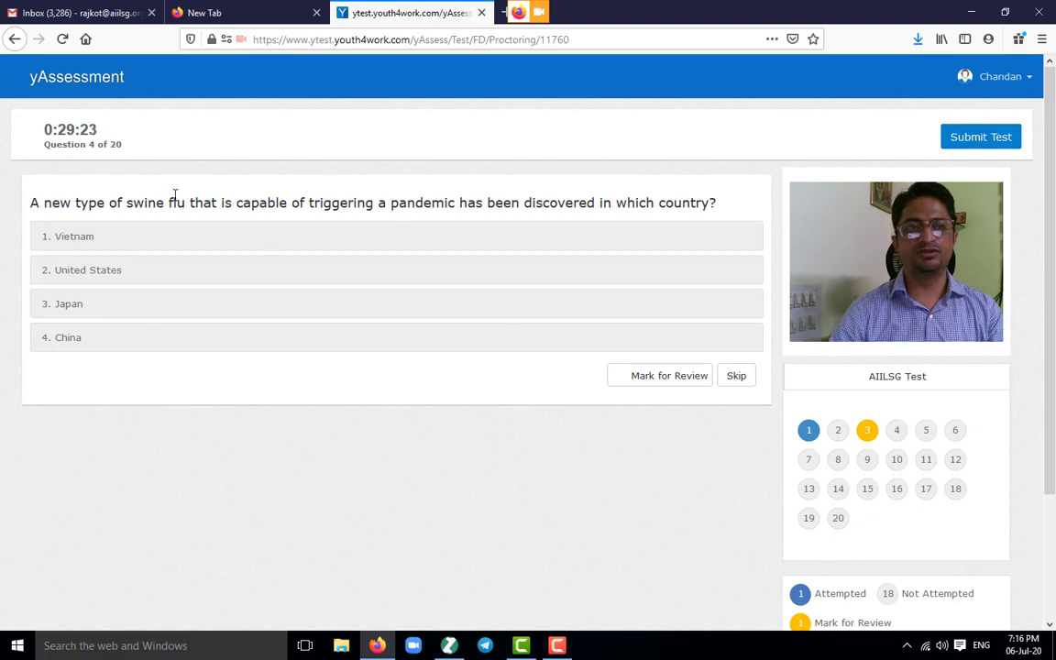
# - Choose answers from question 4 (new swine flu) through question 20, the last one
pyautogui.click(69, 304)
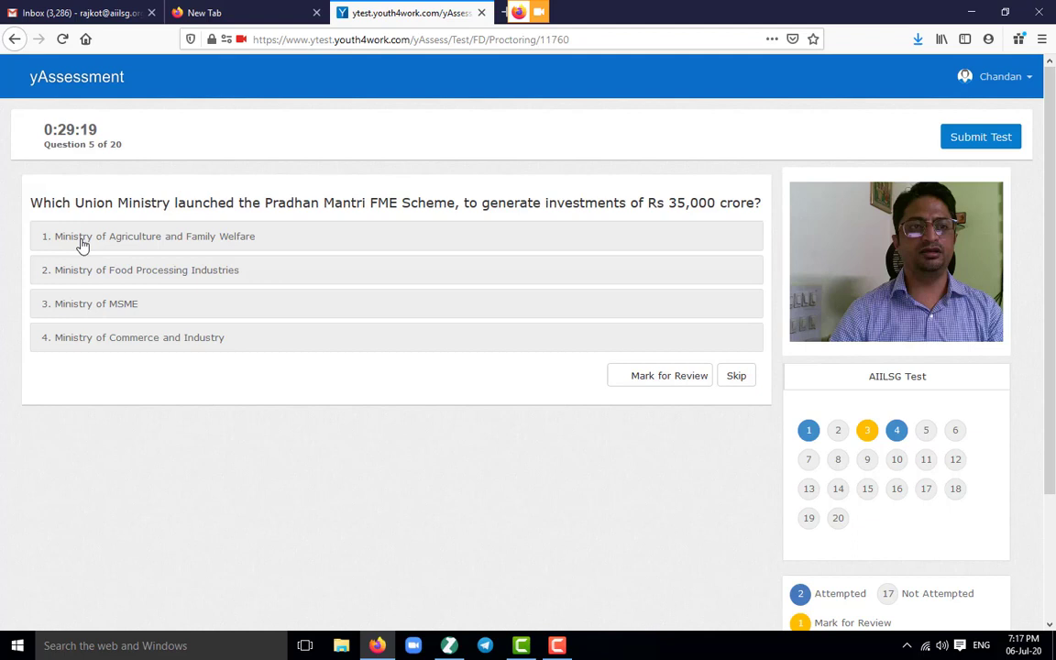
pyautogui.click(736, 375)
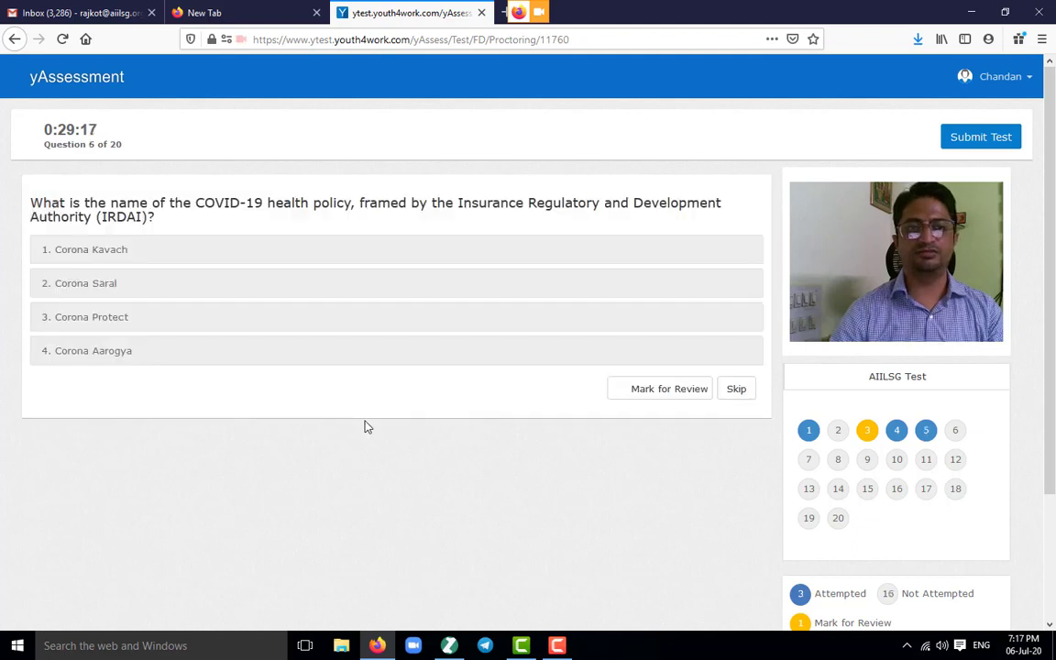
pyautogui.click(736, 387)
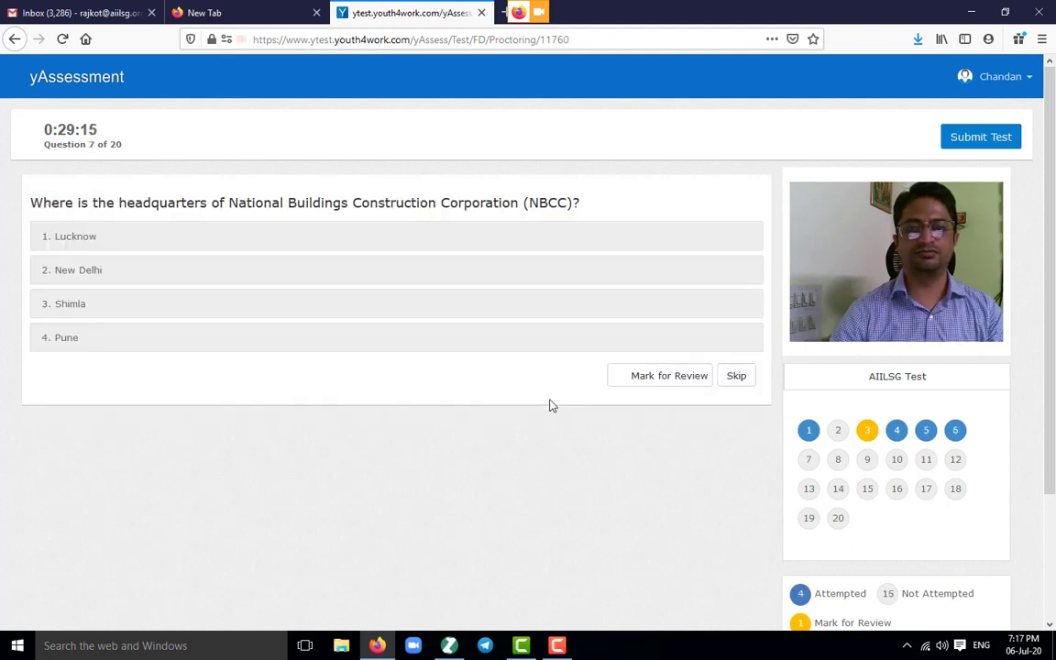
pyautogui.click(735, 375)
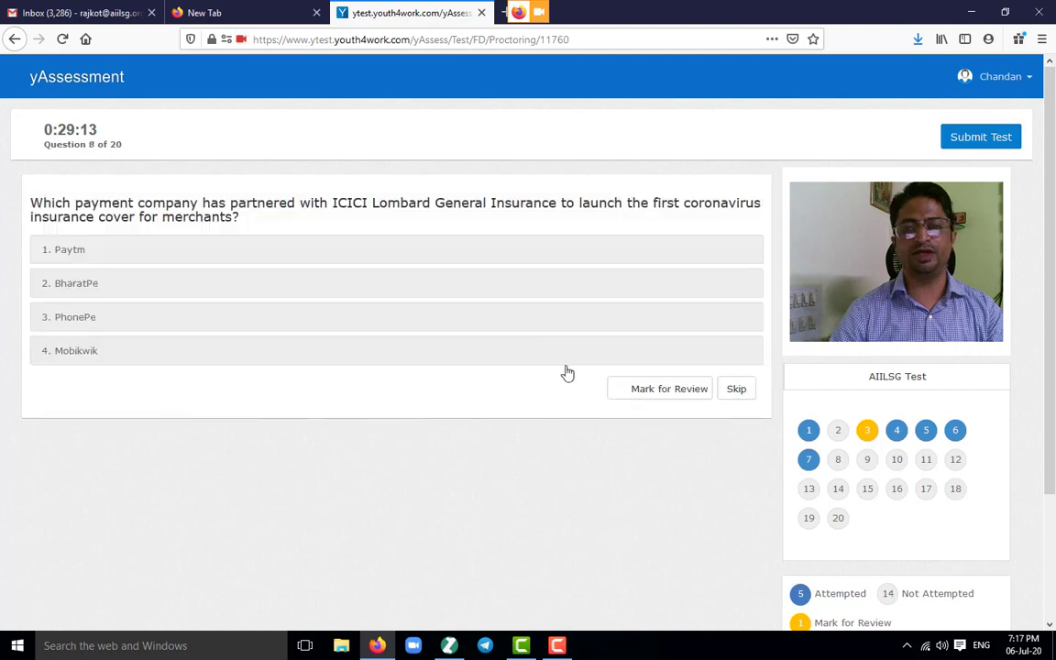
pyautogui.click(396, 249)
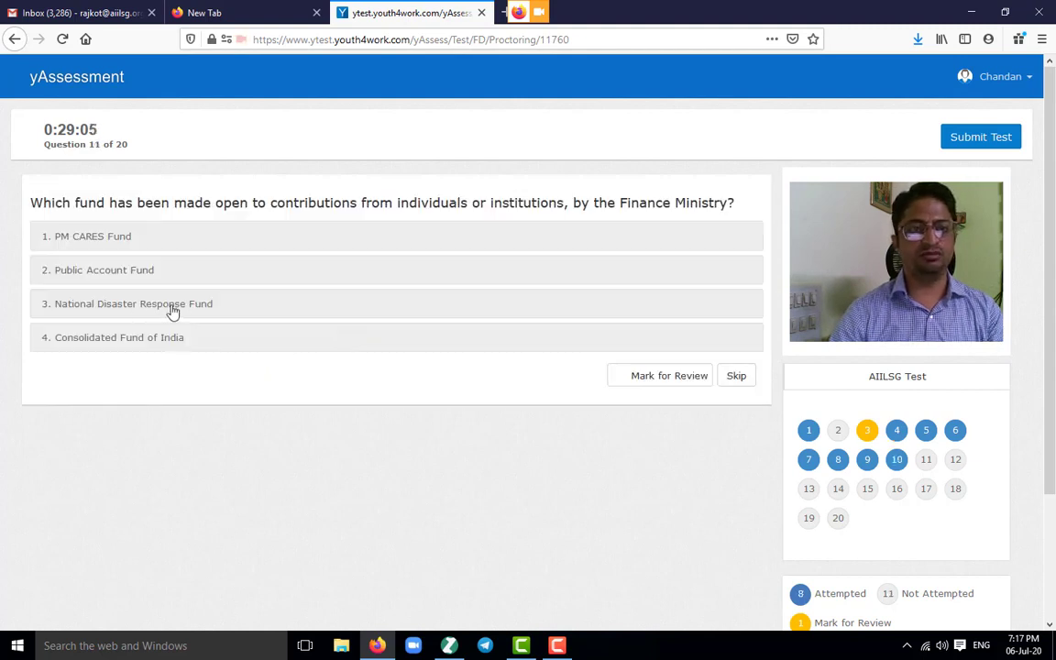
pyautogui.click(736, 375)
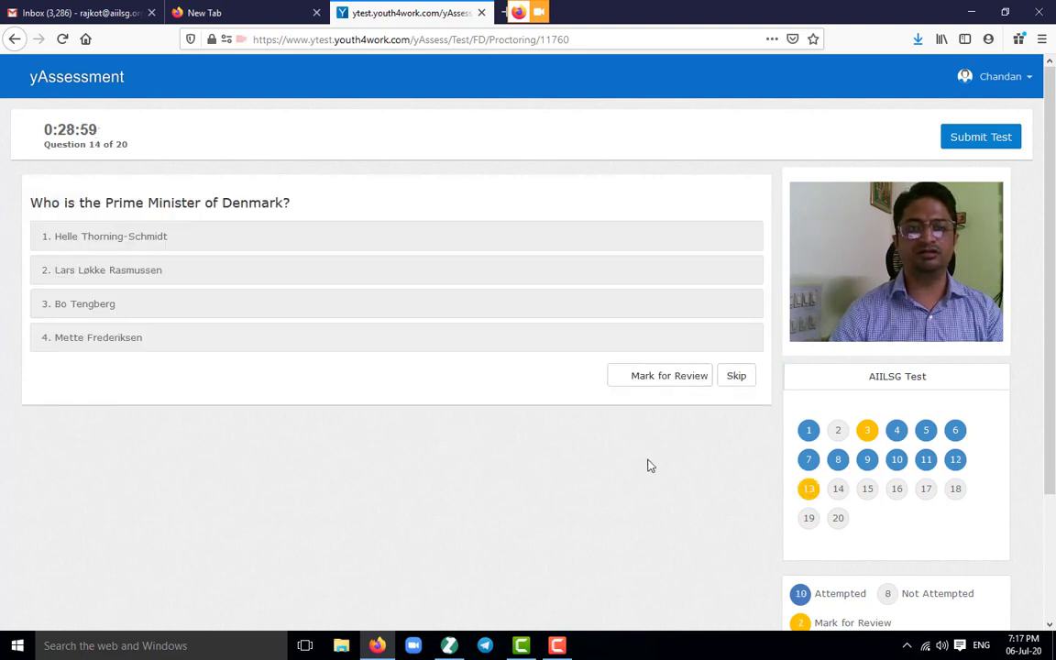
pyautogui.click(85, 304)
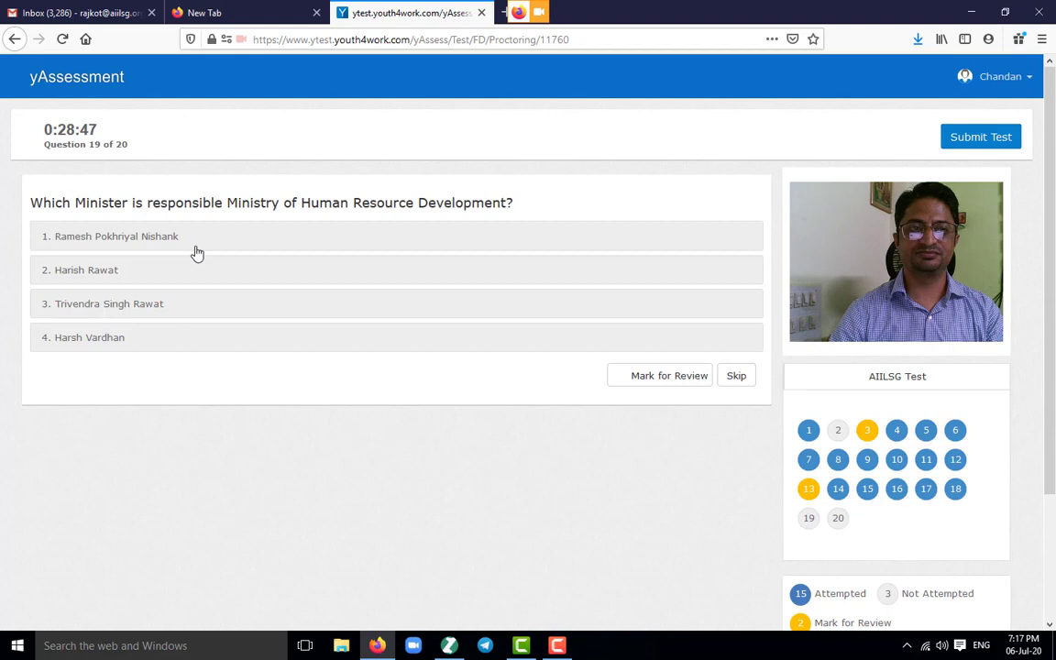
pyautogui.click(736, 375)
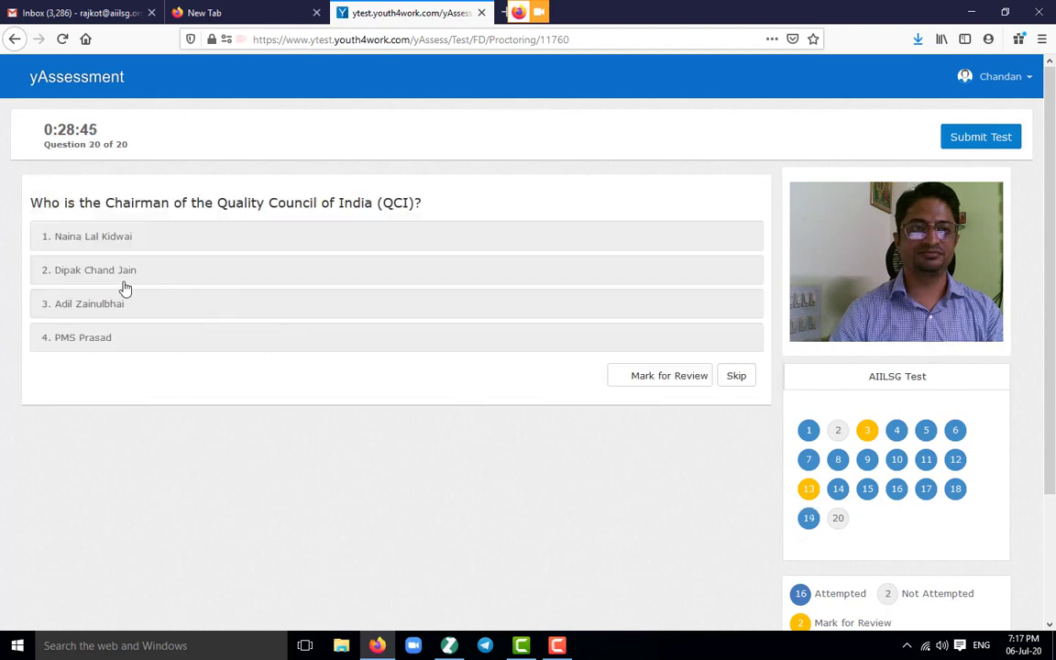
pyautogui.click(92, 303)
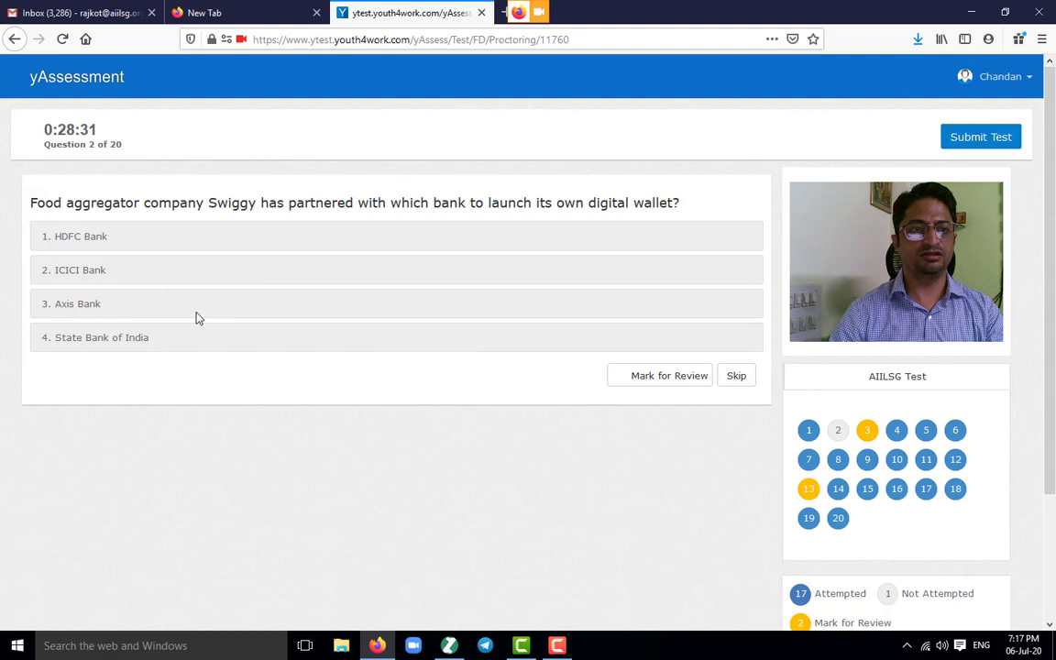
# - Choose an answer for the previously skipped question 2
pyautogui.click(79, 269)
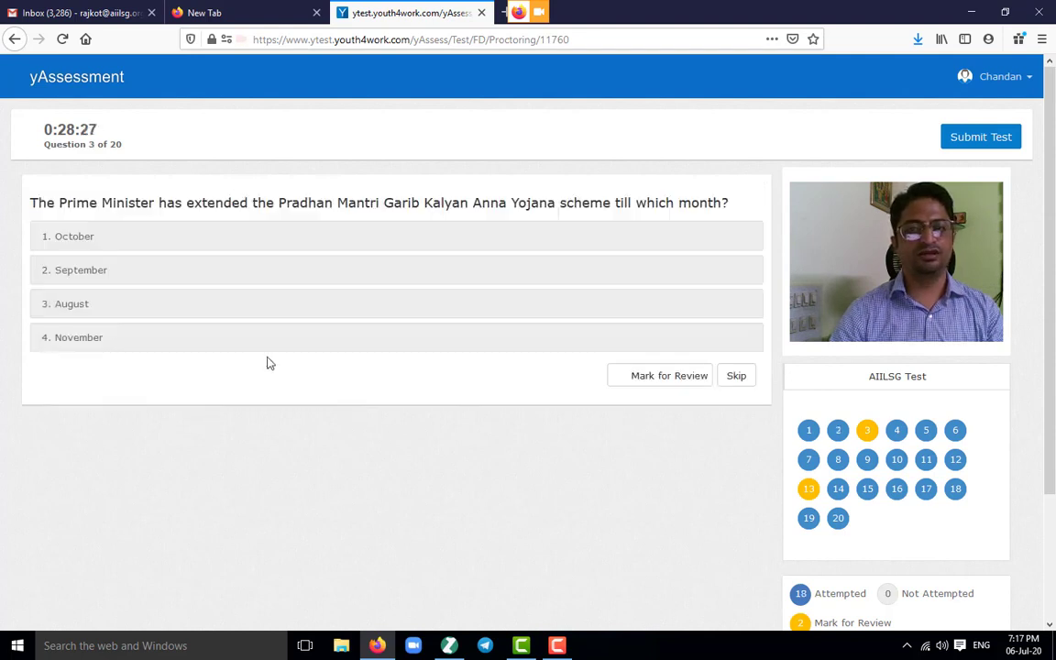
pyautogui.moveTo(87, 160)
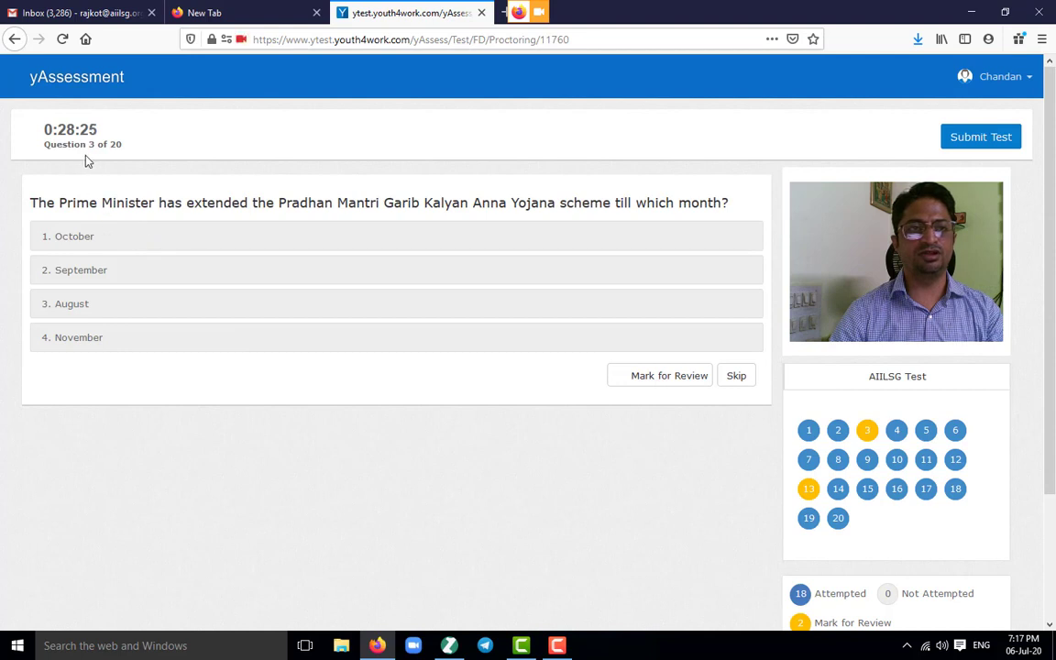
pyautogui.moveTo(101, 242)
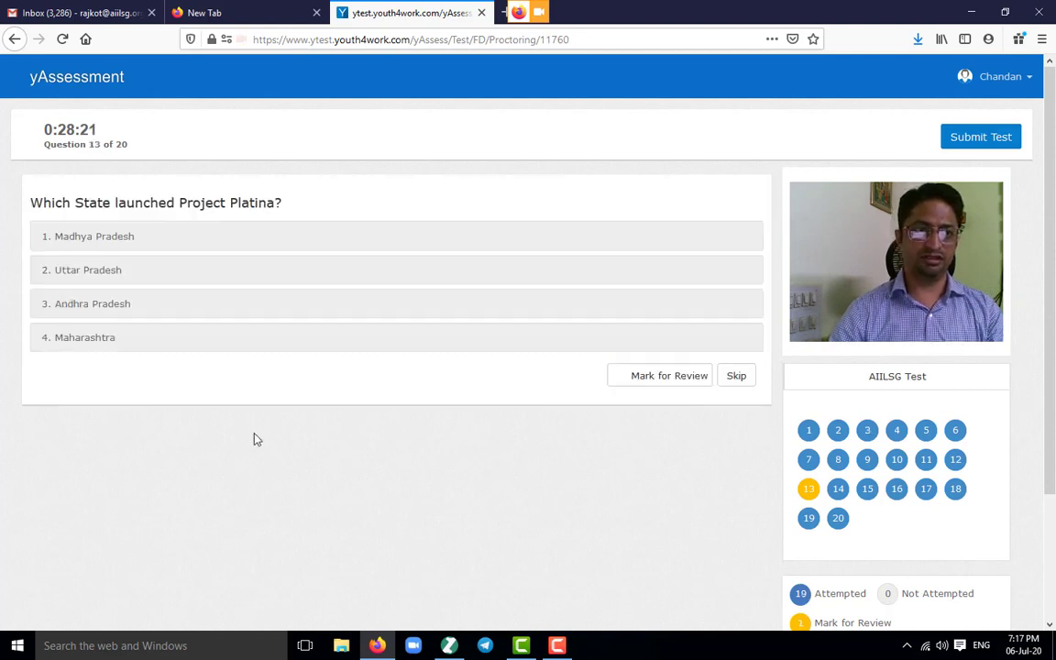
pyautogui.moveTo(139, 343)
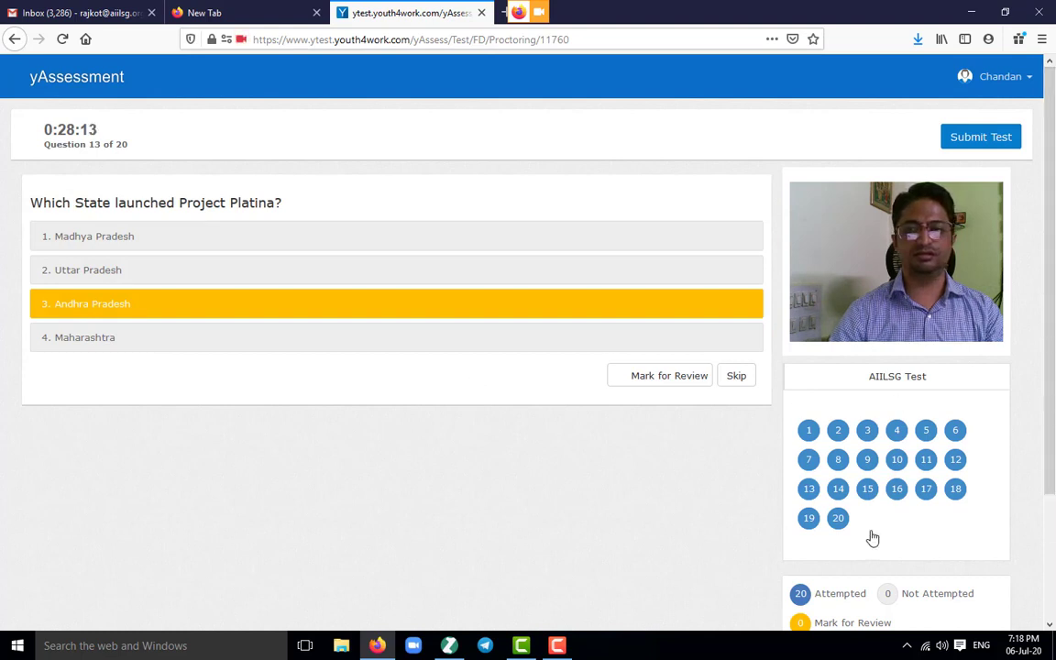
pyautogui.moveTo(784, 521)
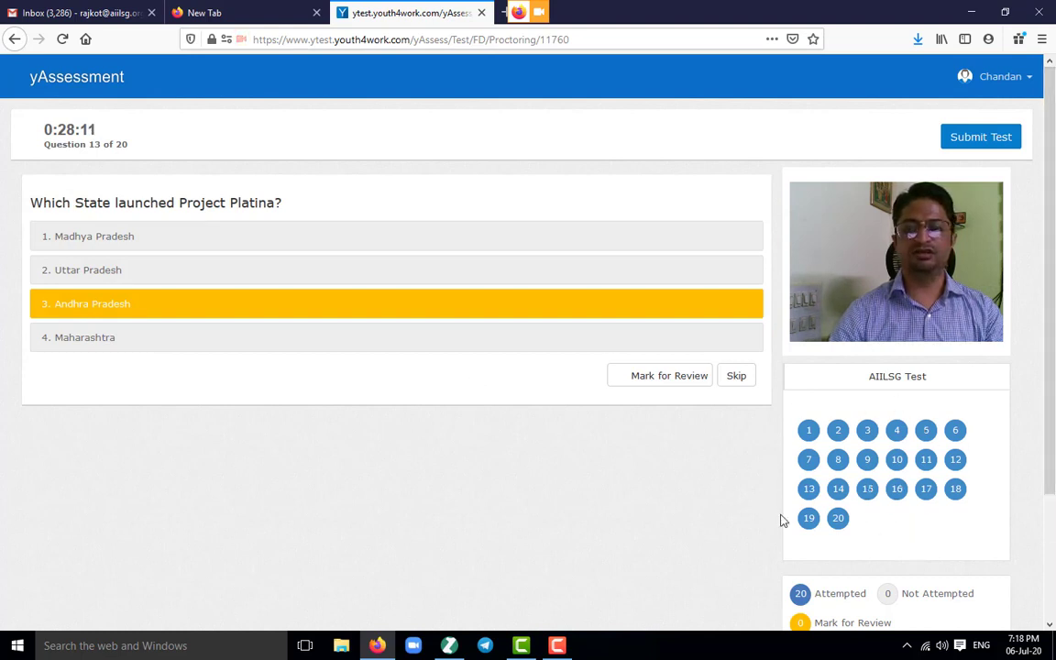
pyautogui.moveTo(880, 498)
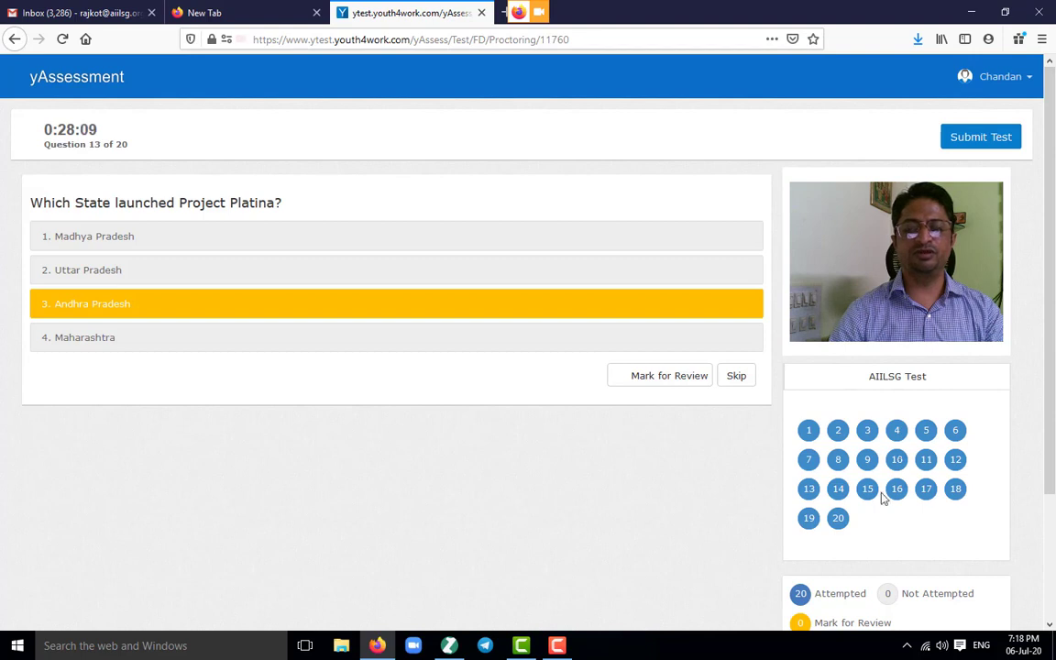
# - Confirm all 20 questions are attempted, then submit the AIILSG Test and confirm
pyautogui.scroll(-3)
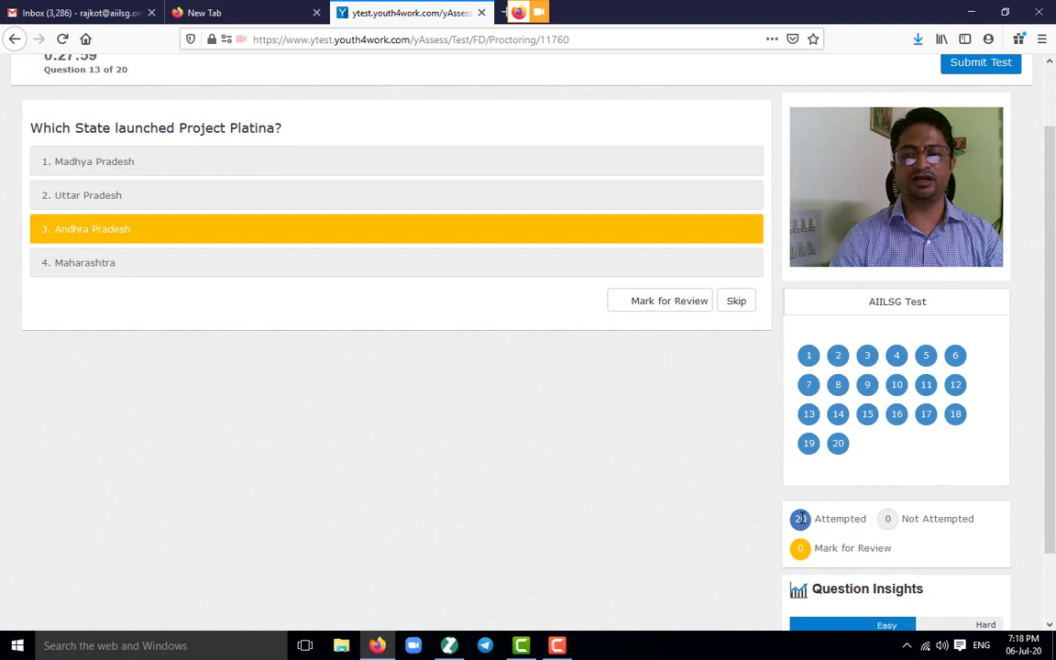
pyautogui.moveTo(901, 525)
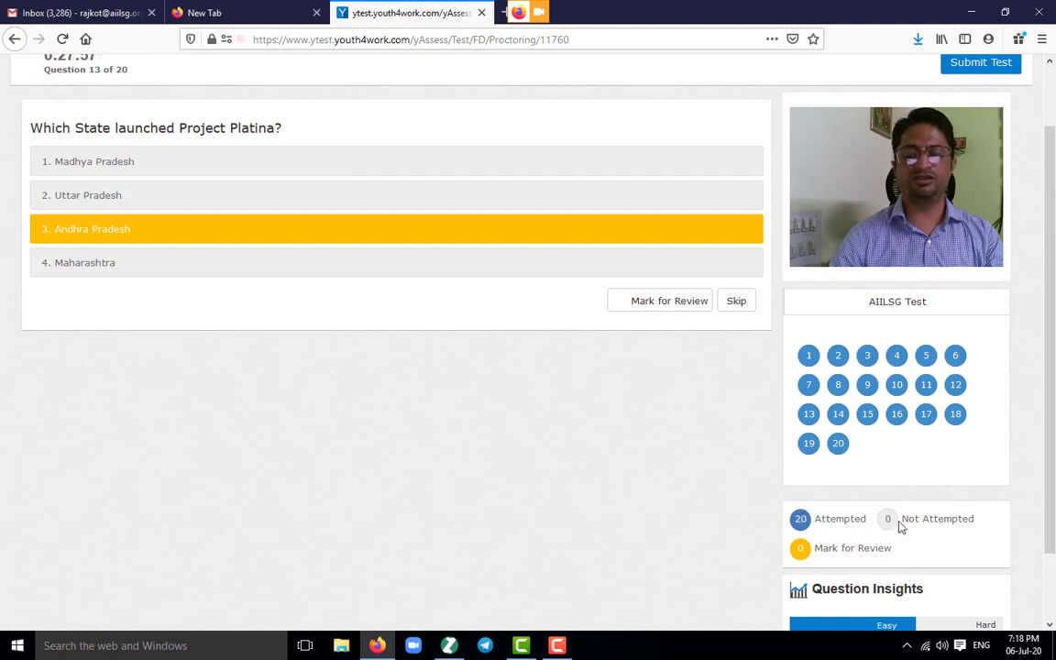
pyautogui.moveTo(852, 572)
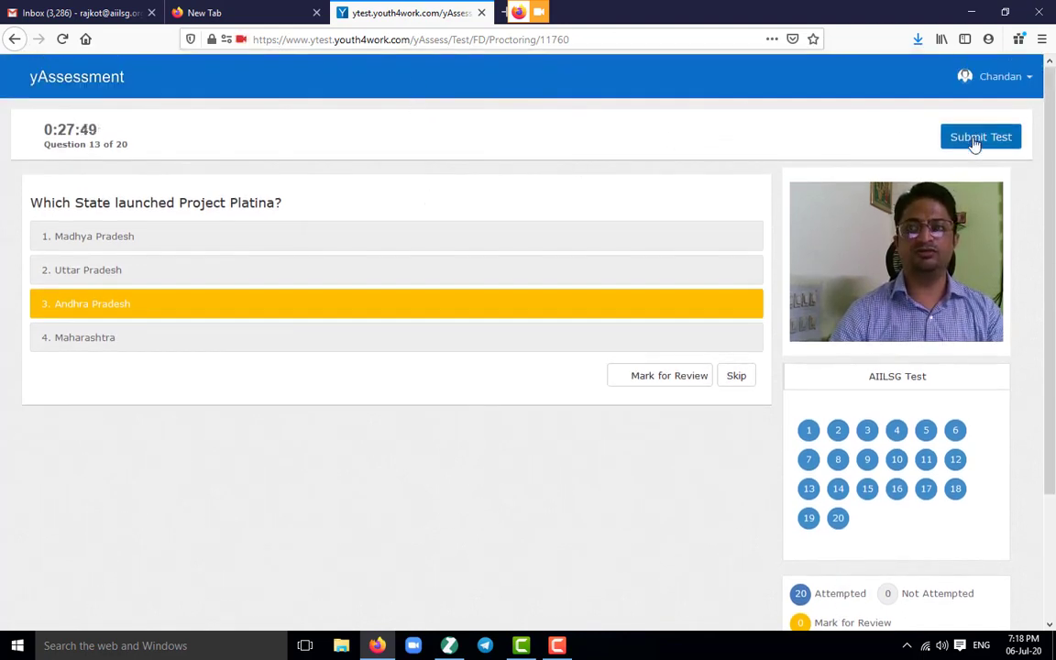
pyautogui.click(980, 136)
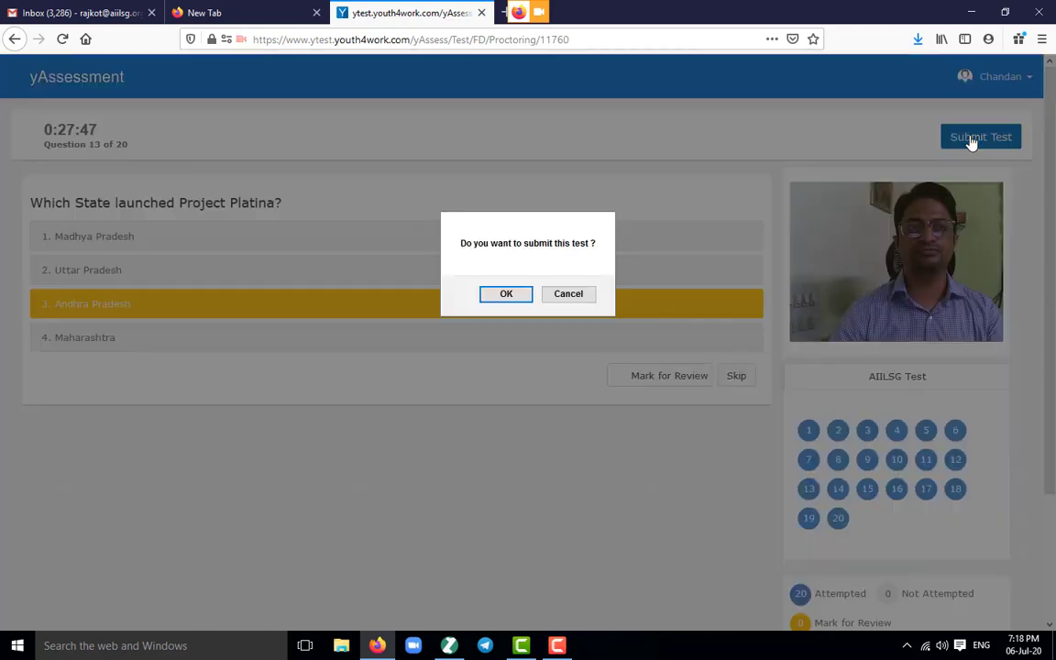
pyautogui.click(568, 293)
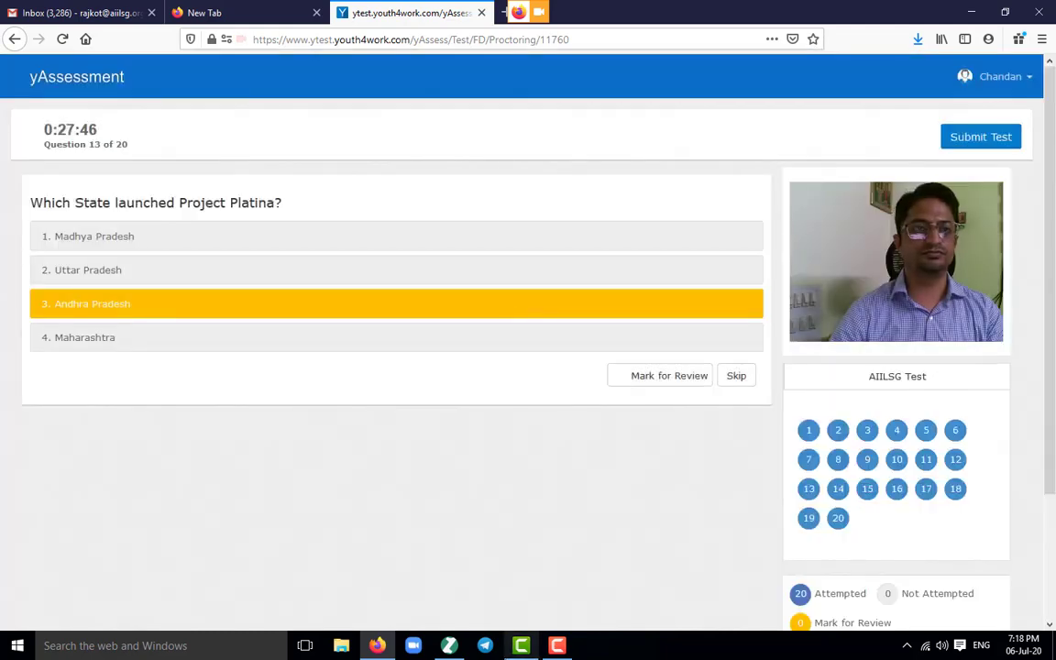
pyautogui.click(979, 137)
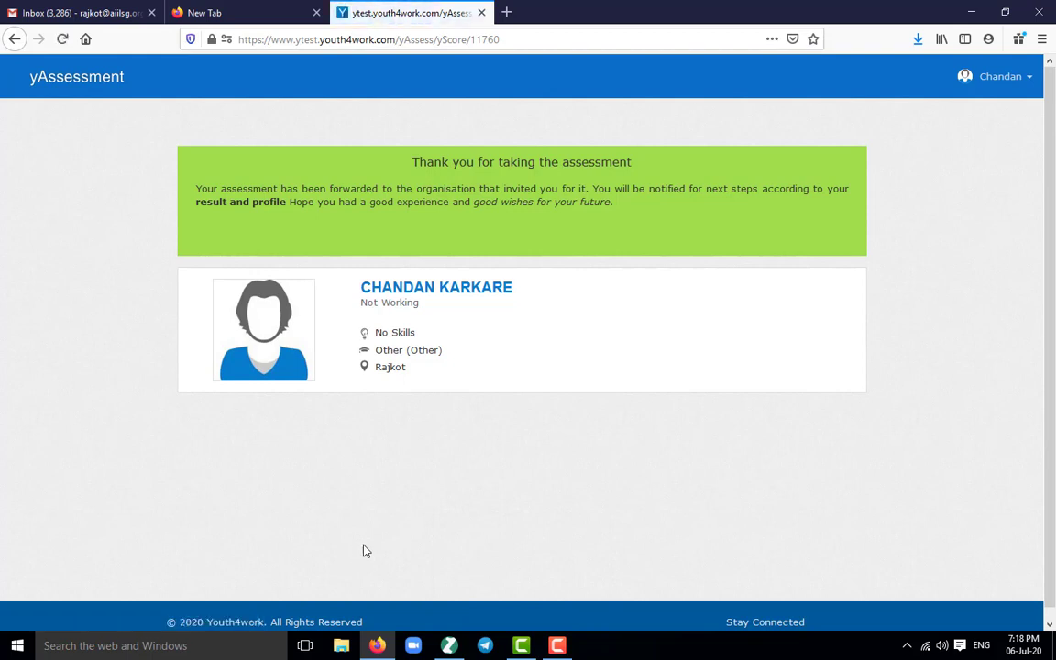
pyautogui.moveTo(449, 512)
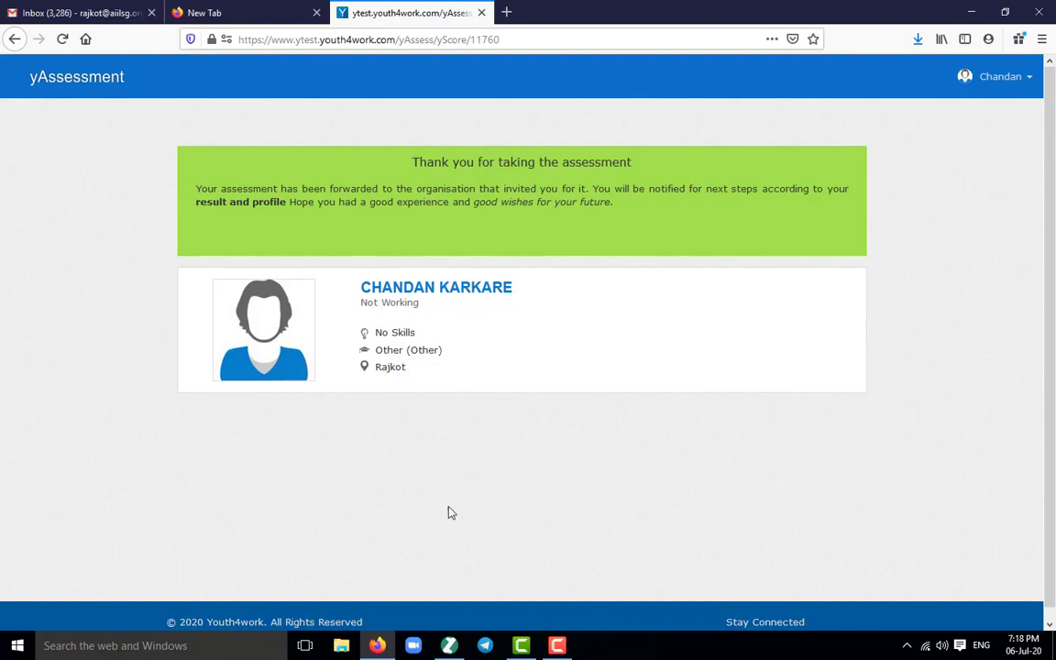